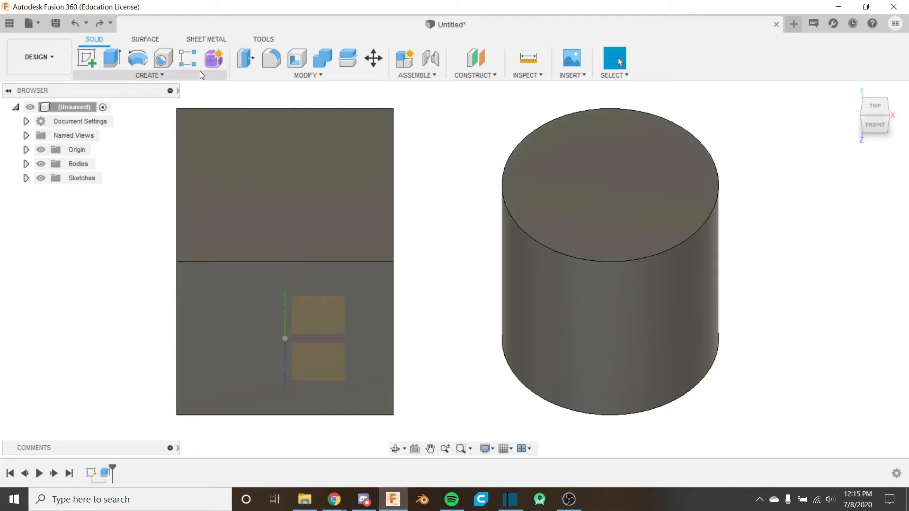
Browse the solid Create menu, then switch to the Construct menu of planes, axes and points.
click(149, 75)
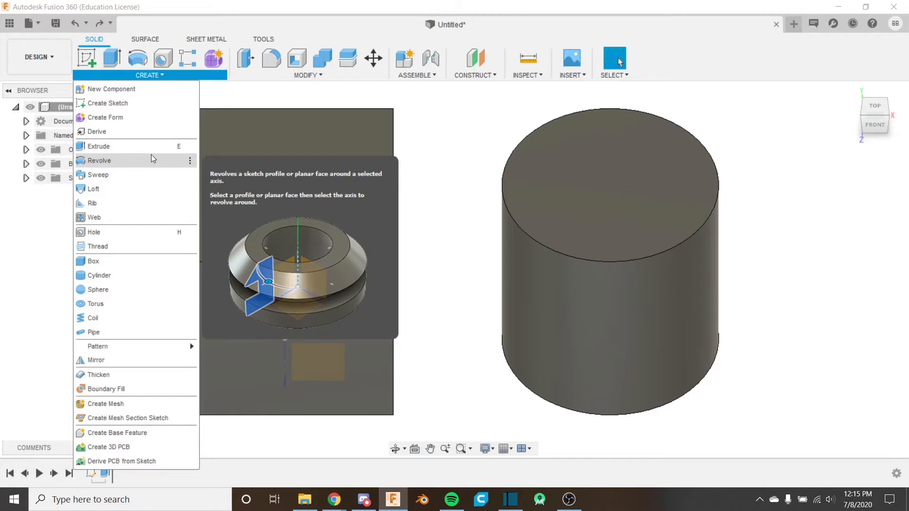
mouse_move(141, 167)
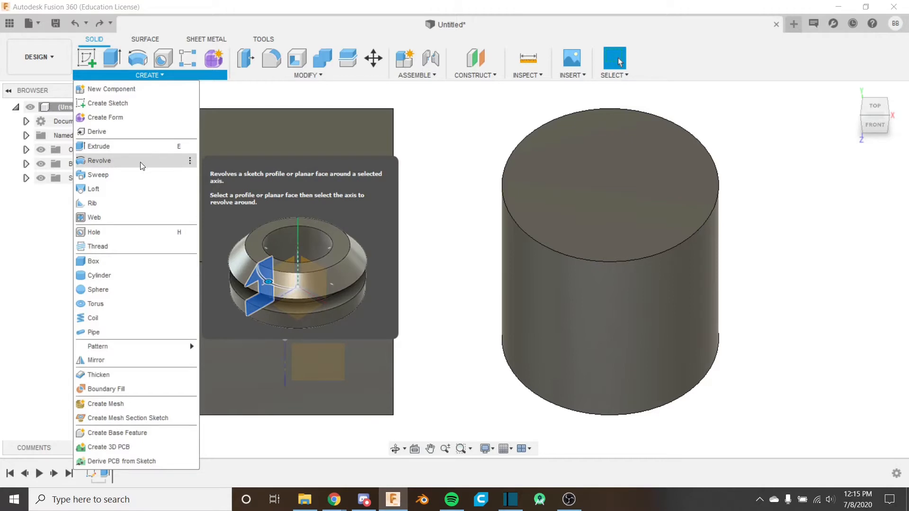
mouse_move(138, 167)
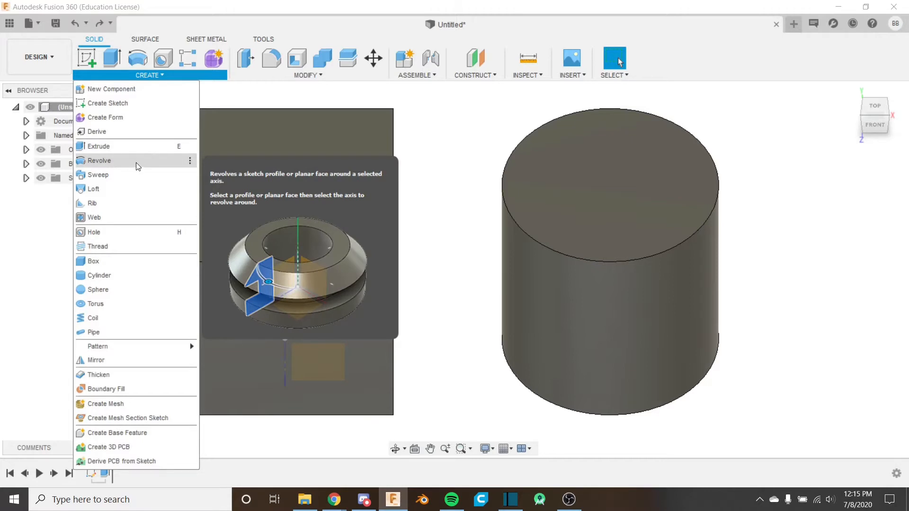
mouse_move(129, 164)
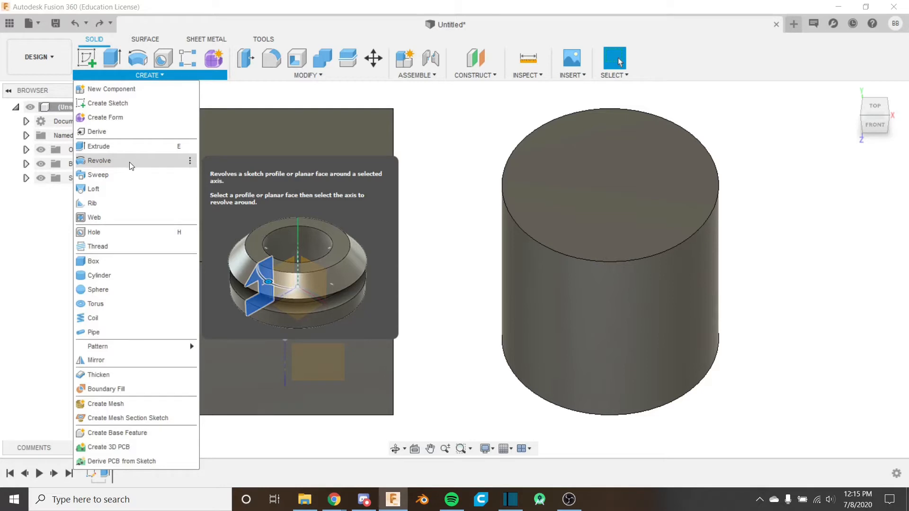
mouse_move(146, 164)
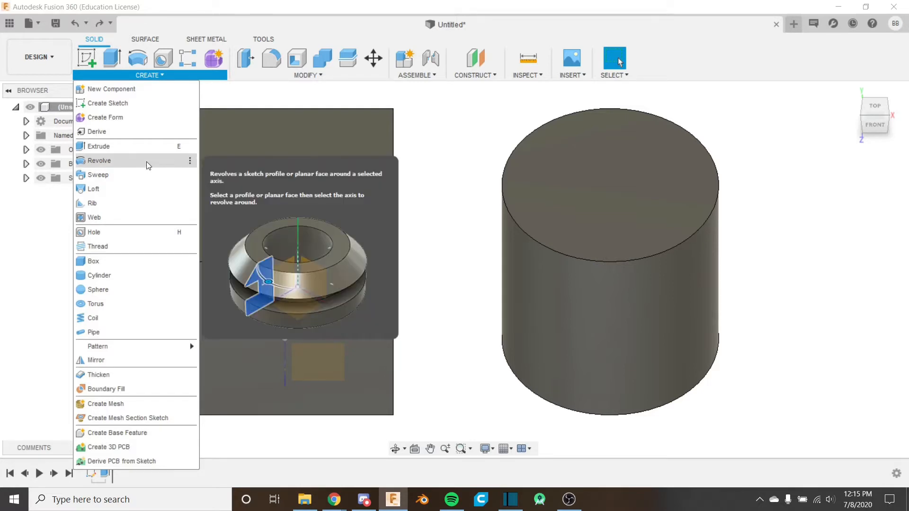
mouse_move(114, 167)
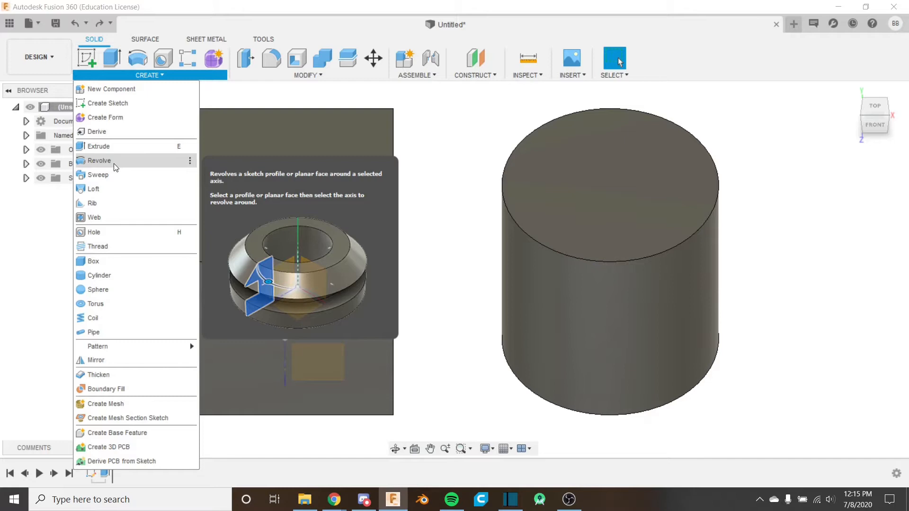
mouse_move(133, 162)
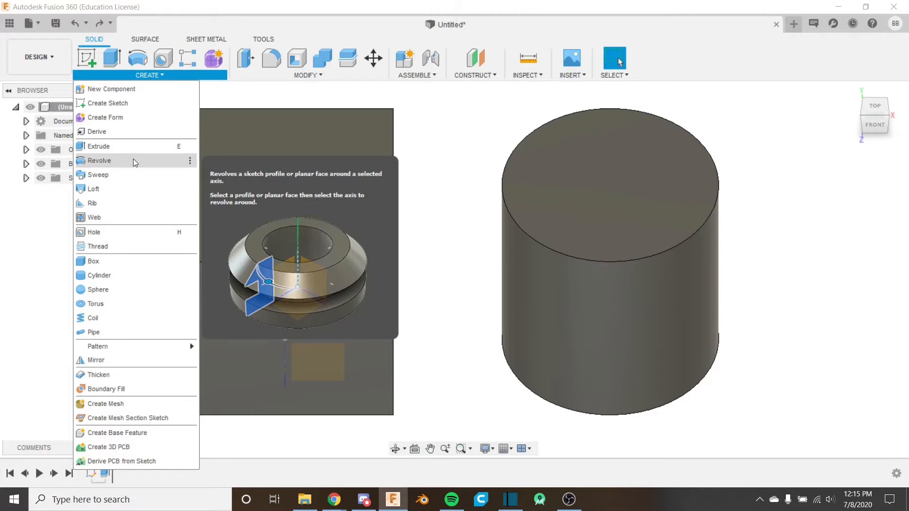
mouse_move(125, 164)
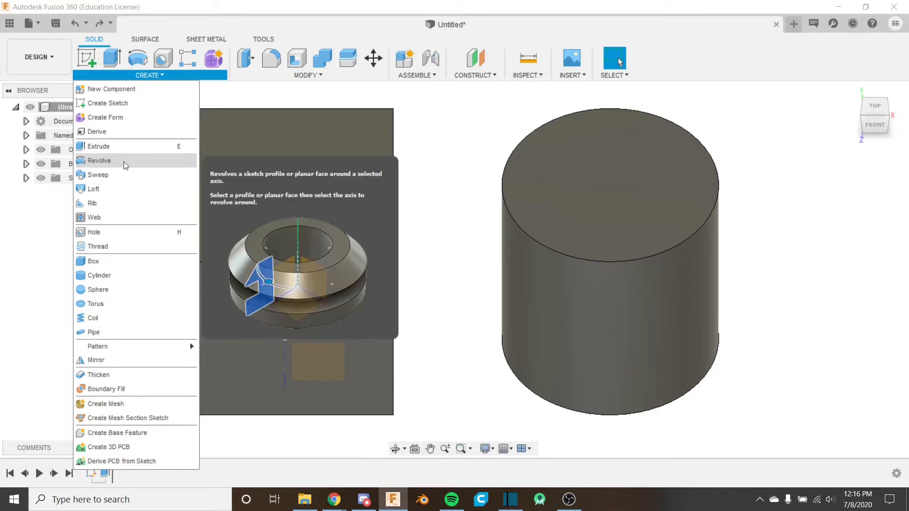
mouse_move(176, 169)
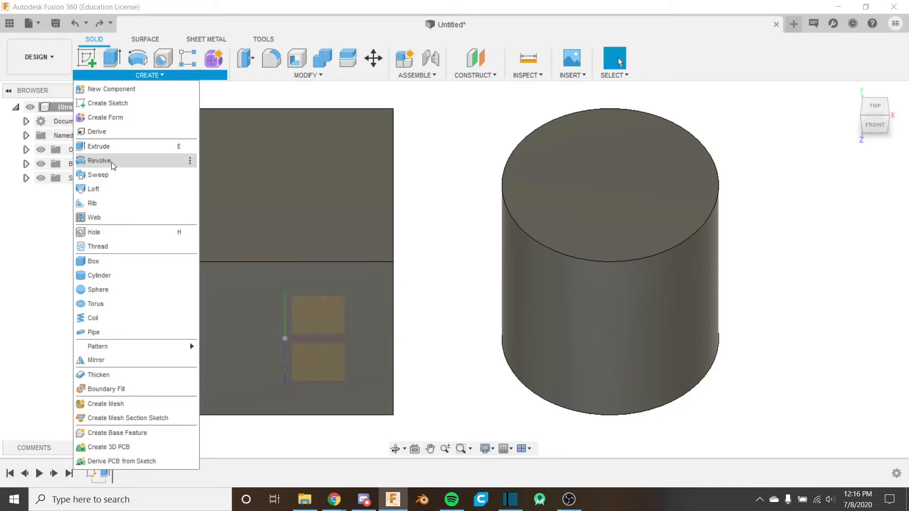
mouse_move(113, 169)
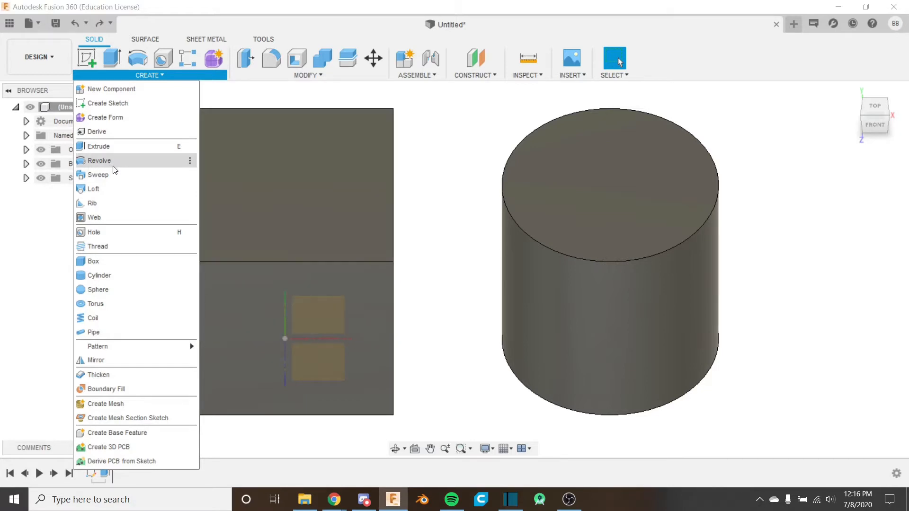
click(468, 141)
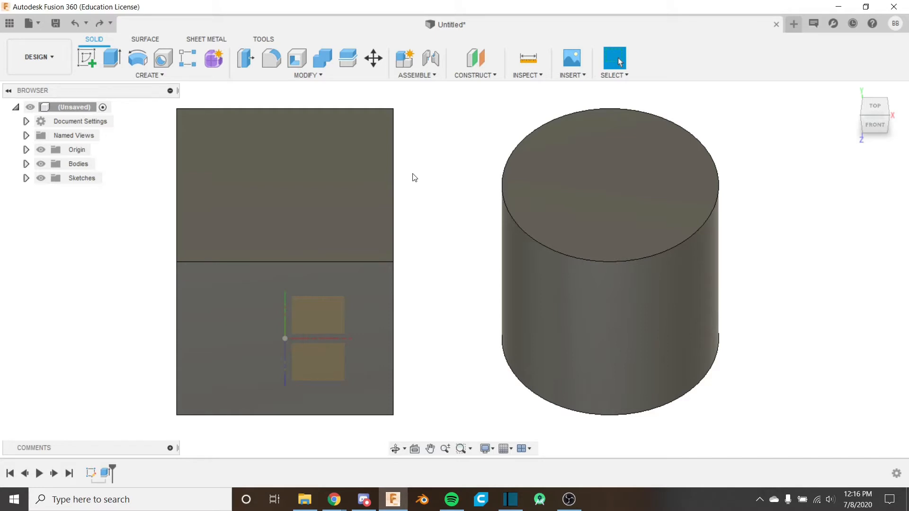
mouse_move(378, 210)
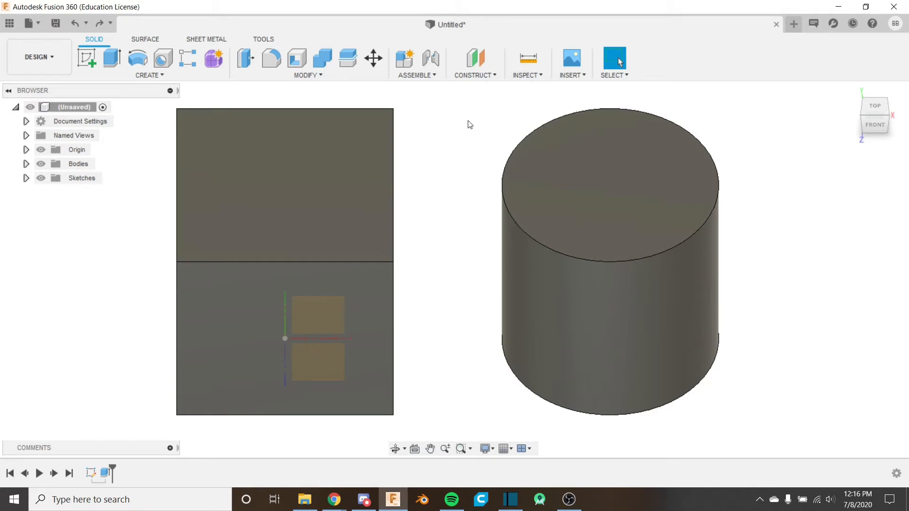
click(474, 76)
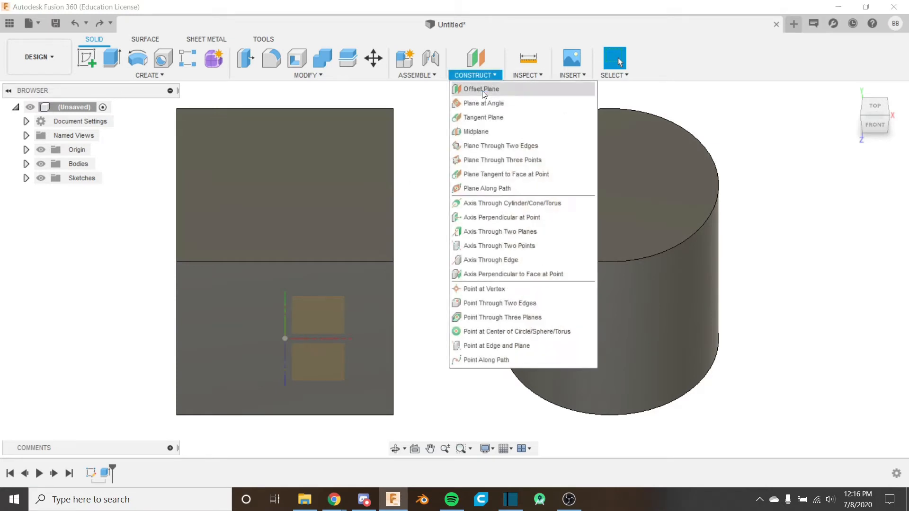
mouse_move(480, 103)
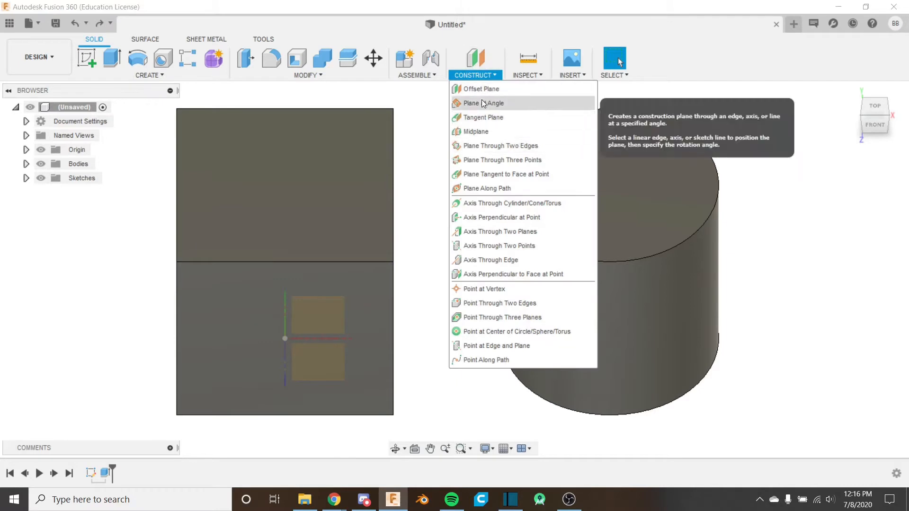
mouse_move(501, 245)
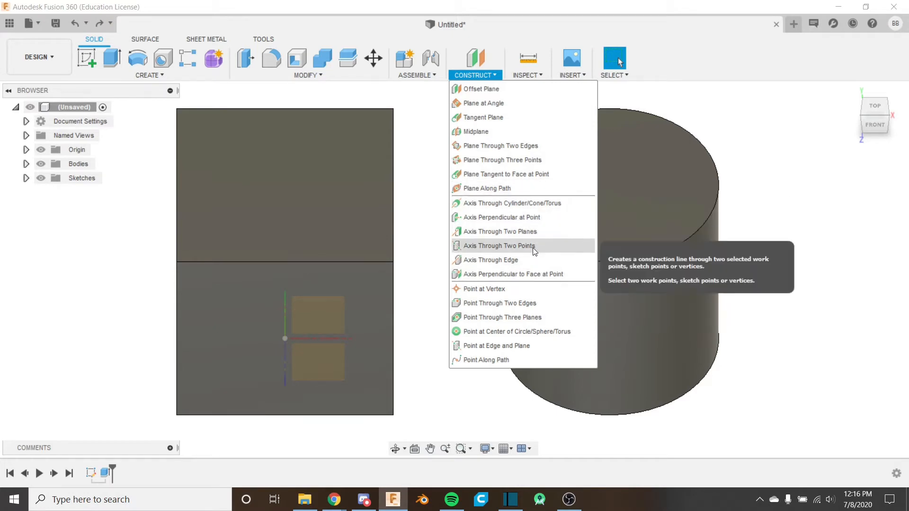
mouse_move(512, 202)
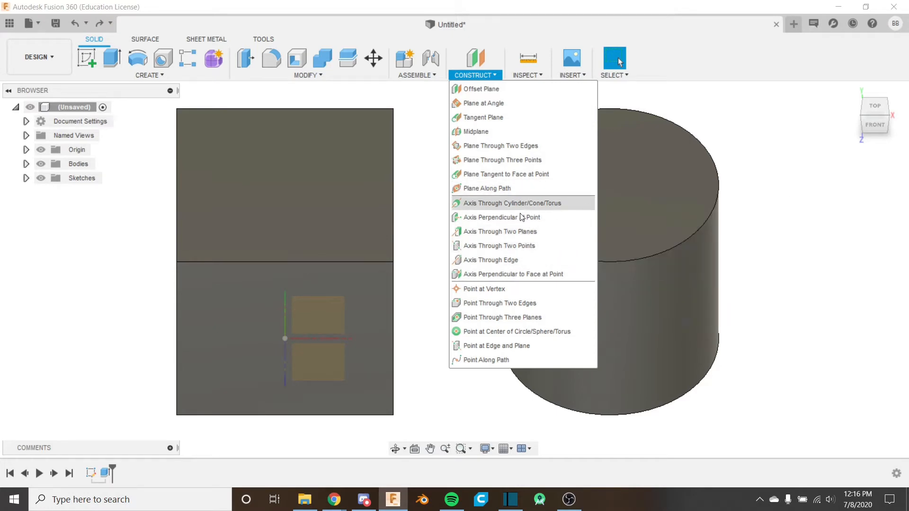
mouse_move(510, 203)
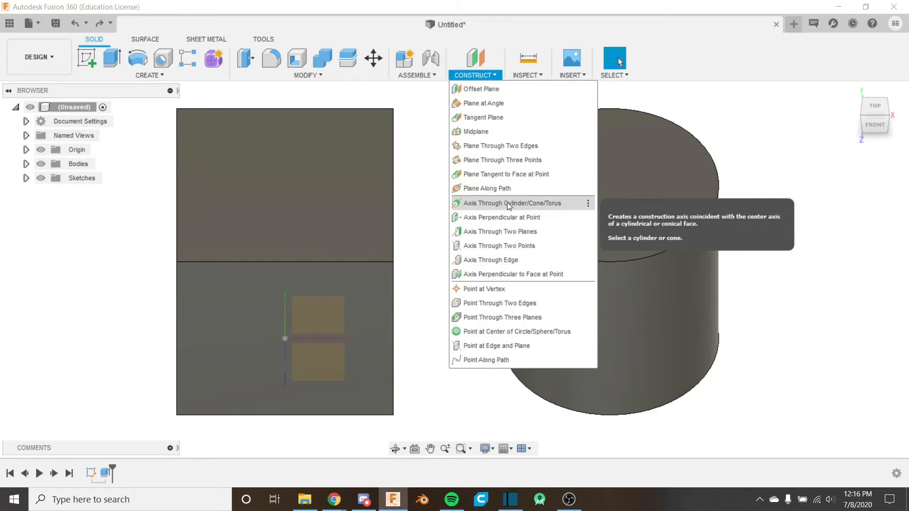
mouse_move(539, 210)
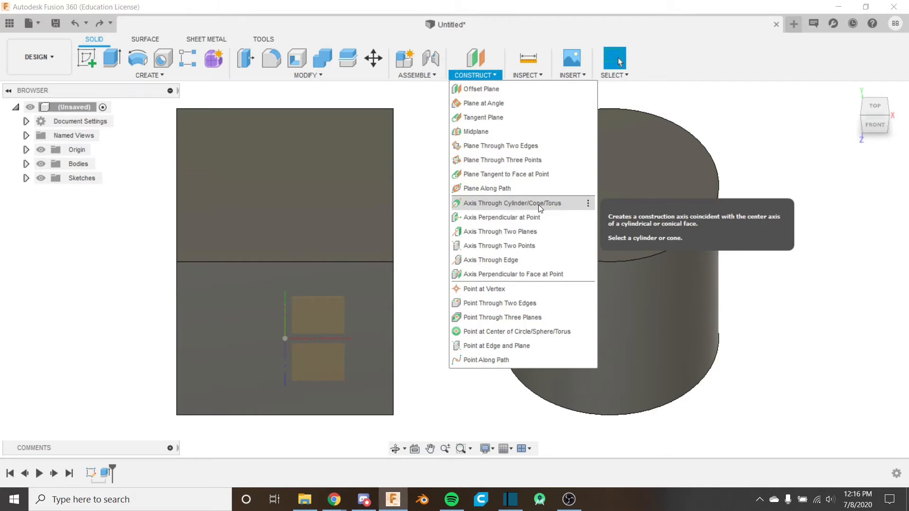
Create an Axis Through Cylinder on the cylinder's curved face and confirm it.
click(508, 203)
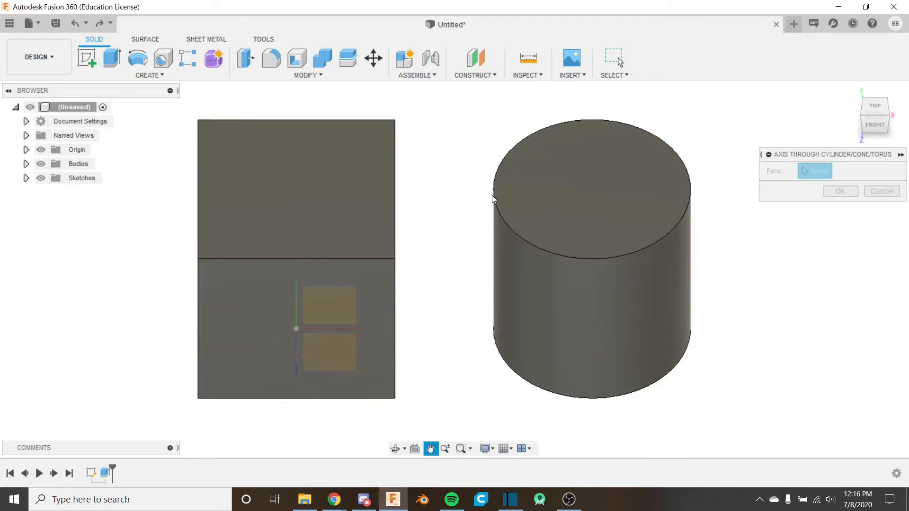
mouse_move(684, 268)
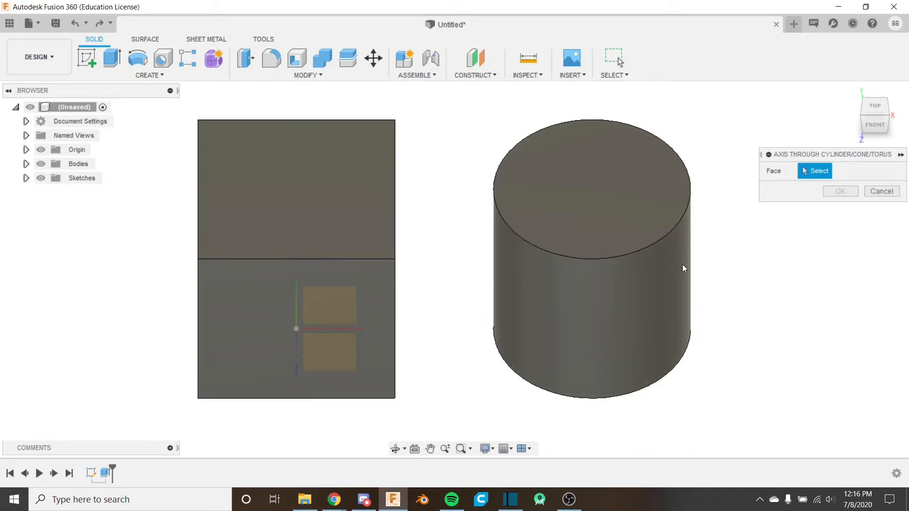
mouse_move(267, 203)
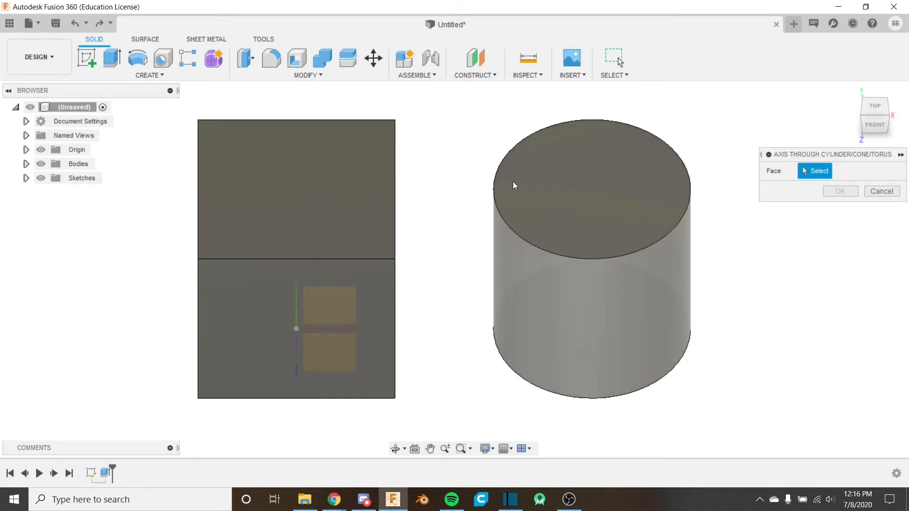
mouse_move(325, 231)
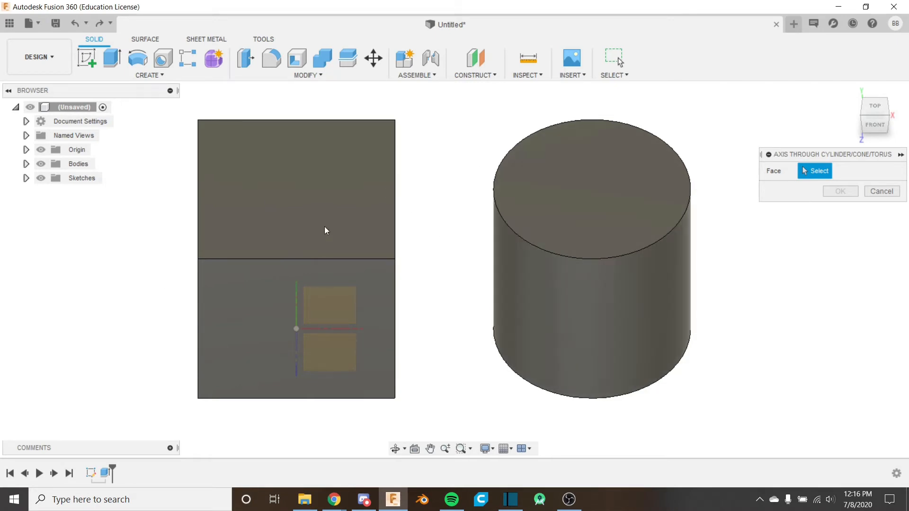
mouse_move(764, 324)
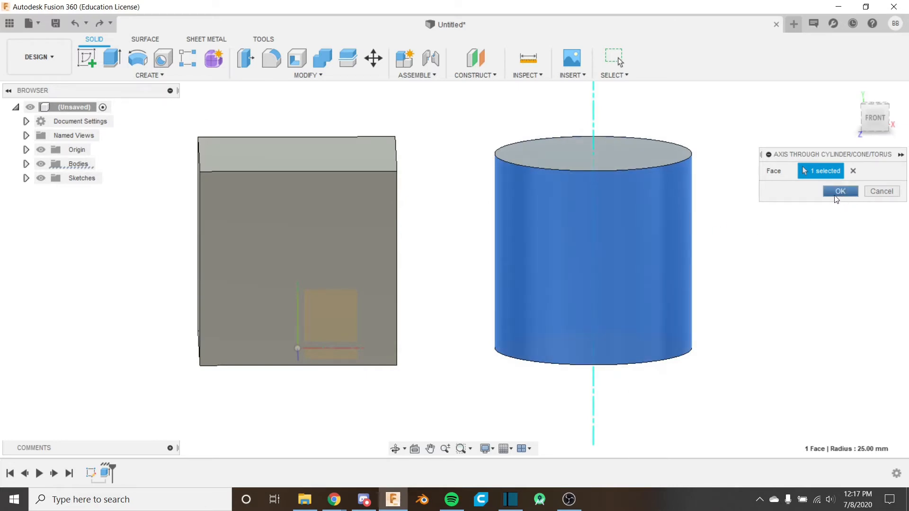
mouse_move(886, 207)
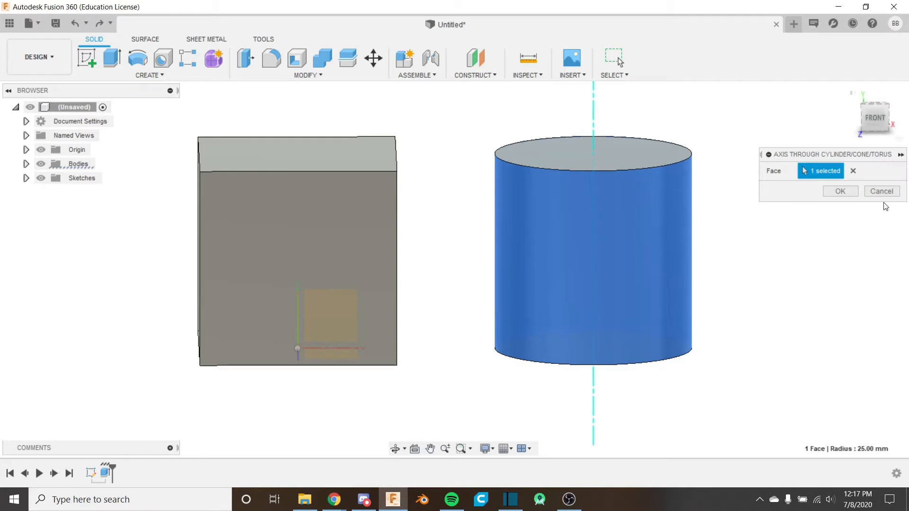
mouse_move(840, 192)
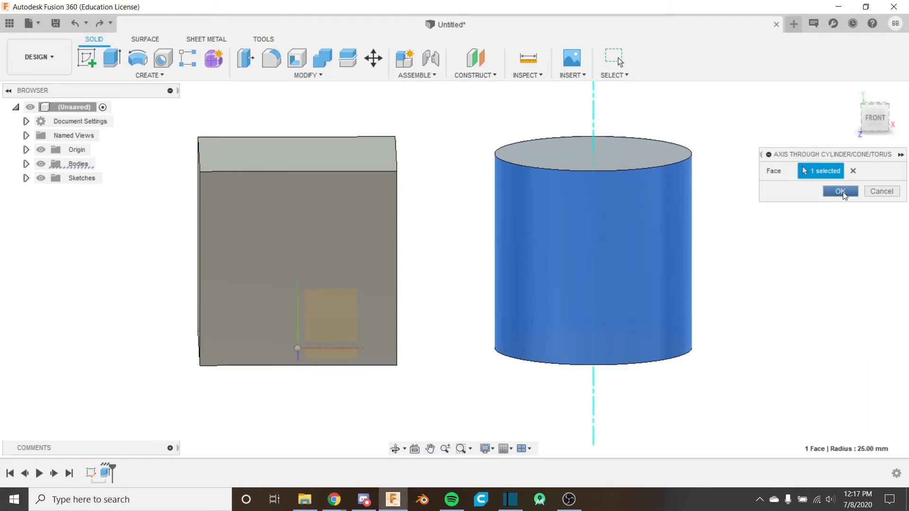
click(839, 191)
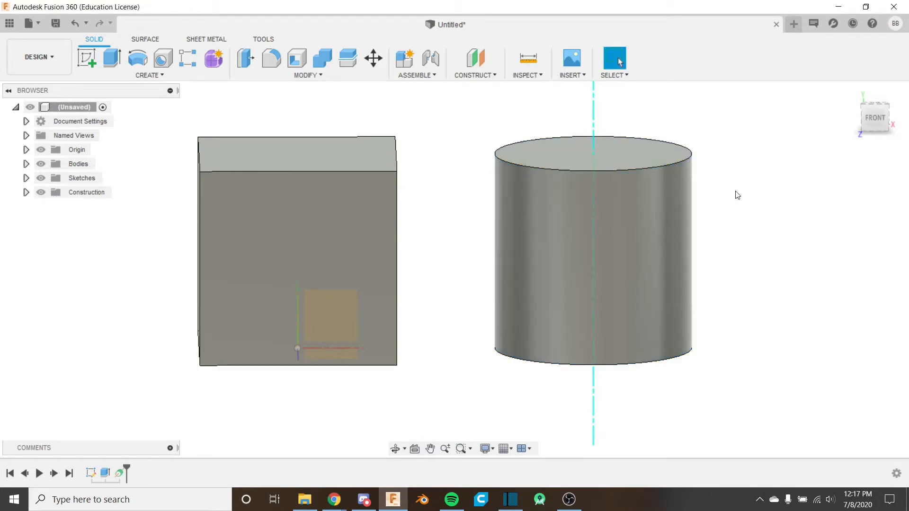
mouse_move(474, 74)
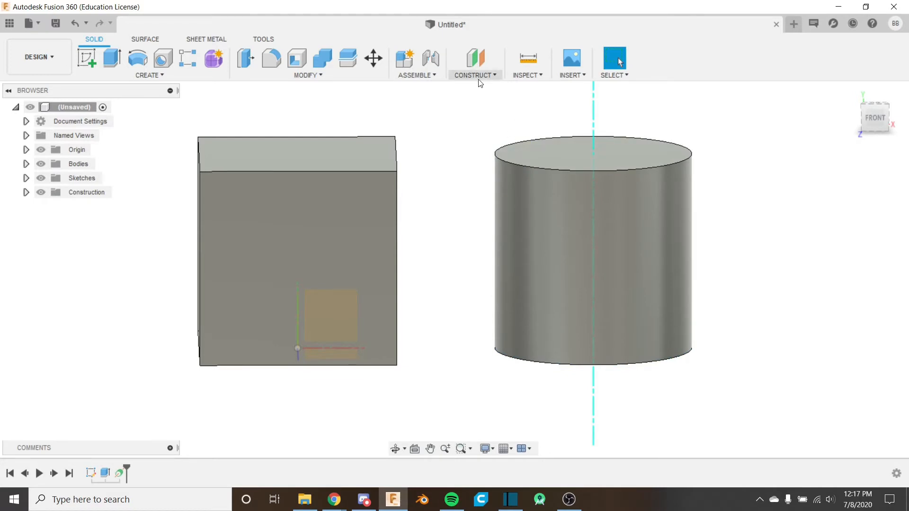
Create an Axis Perpendicular at Point on the cube's right side face.
click(475, 75)
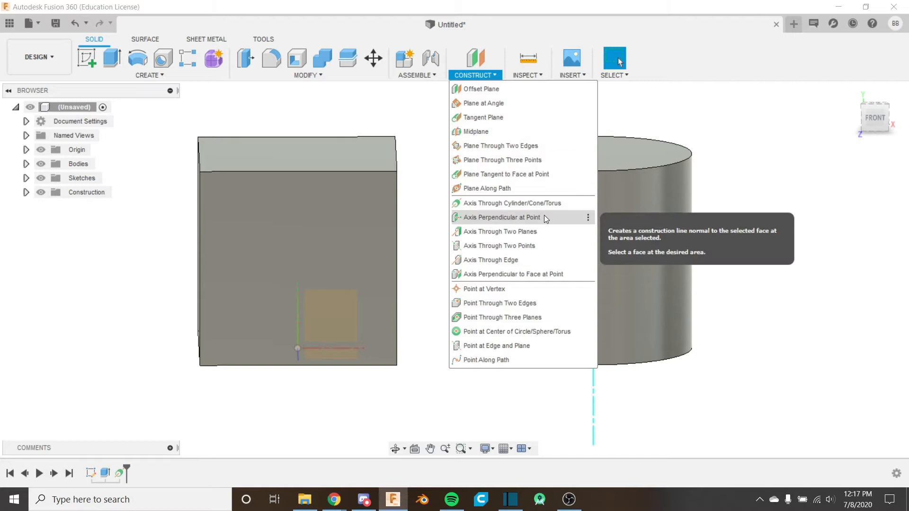
click(501, 217)
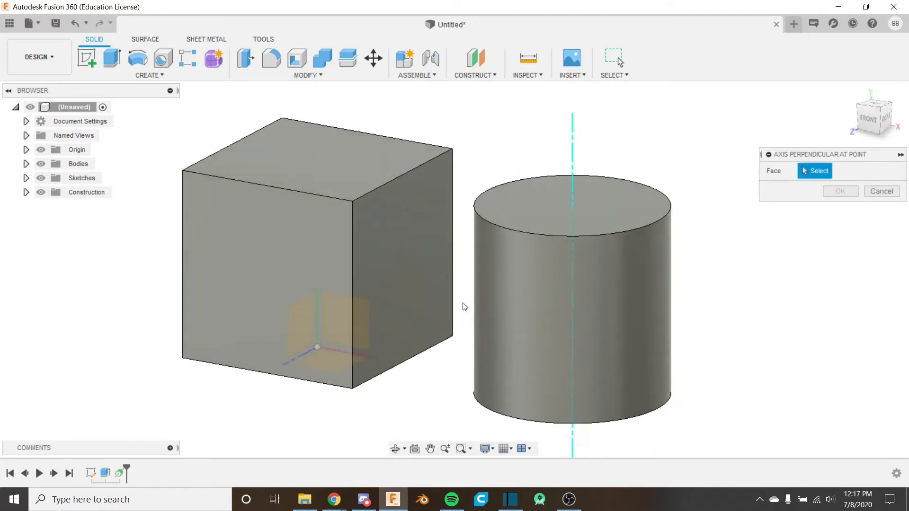
mouse_move(409, 247)
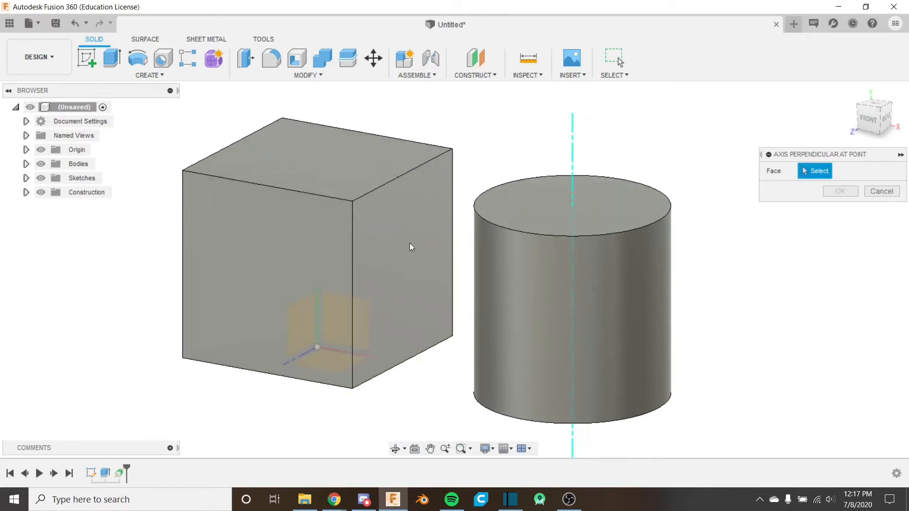
click(409, 249)
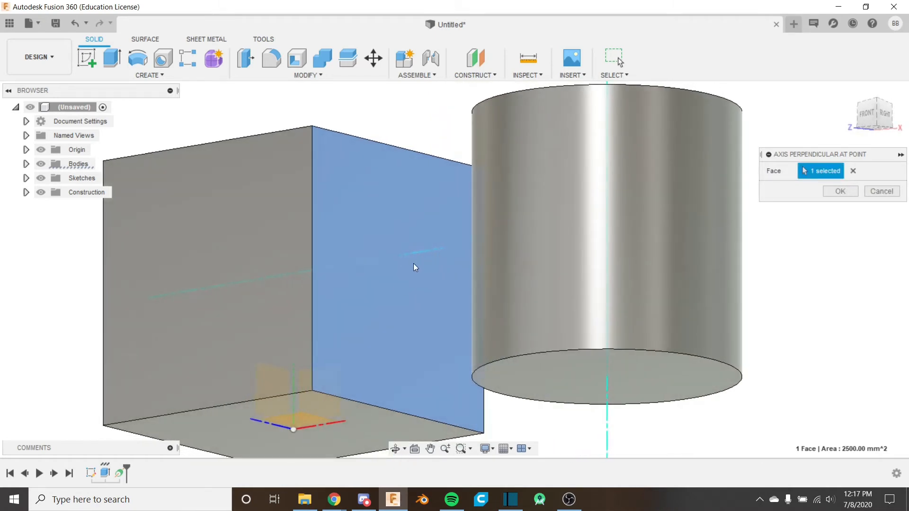
mouse_move(410, 259)
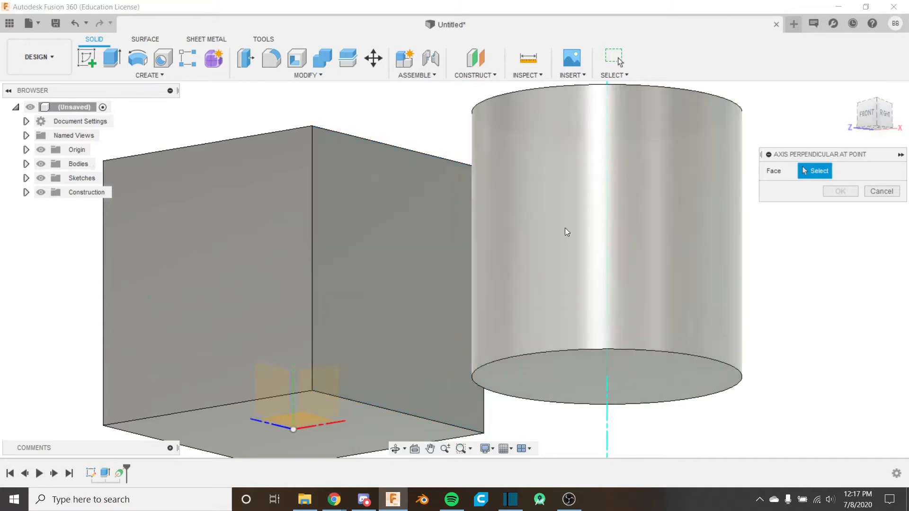
mouse_move(345, 381)
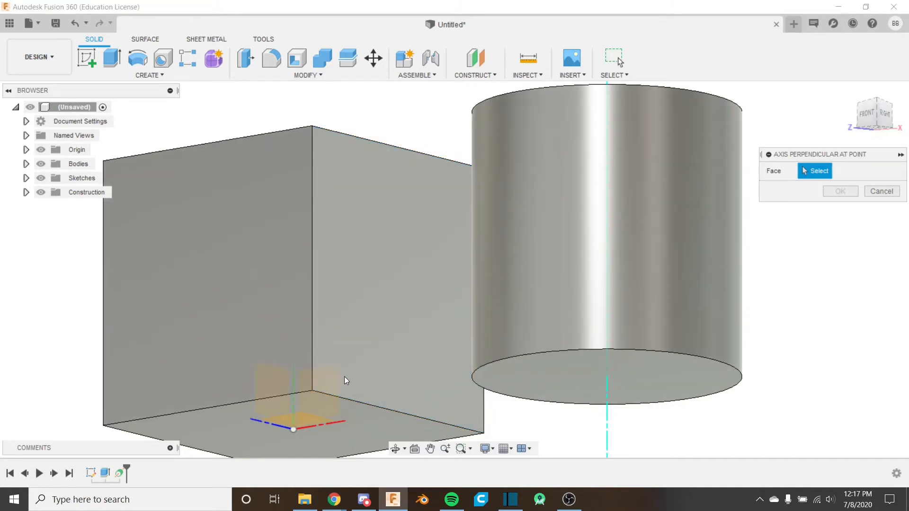
mouse_move(342, 371)
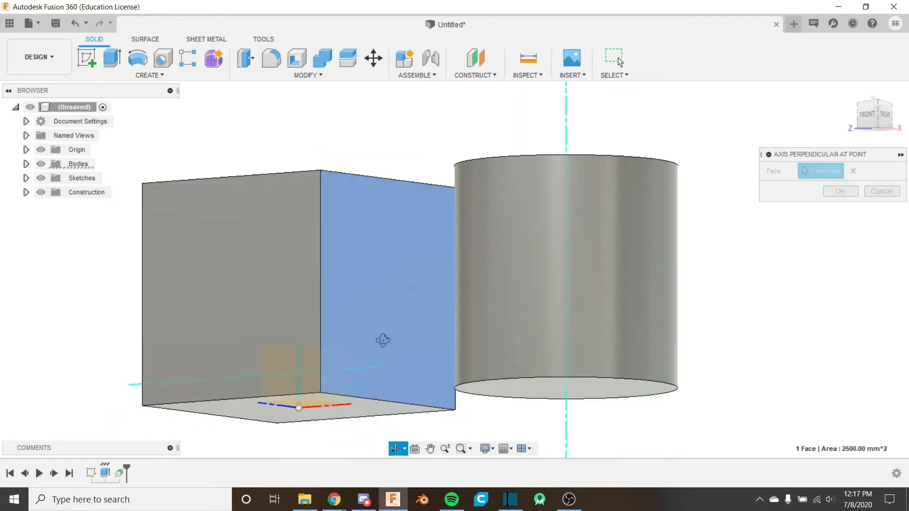
click(474, 75)
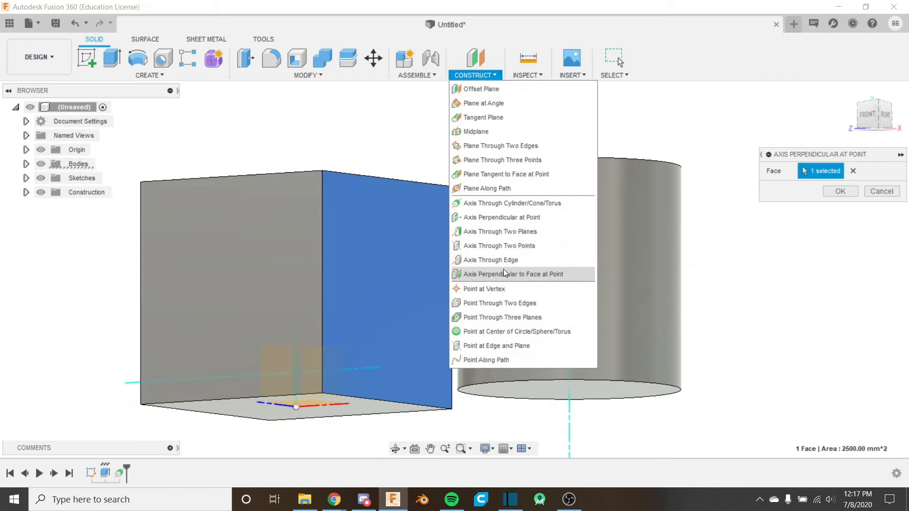
mouse_move(513, 275)
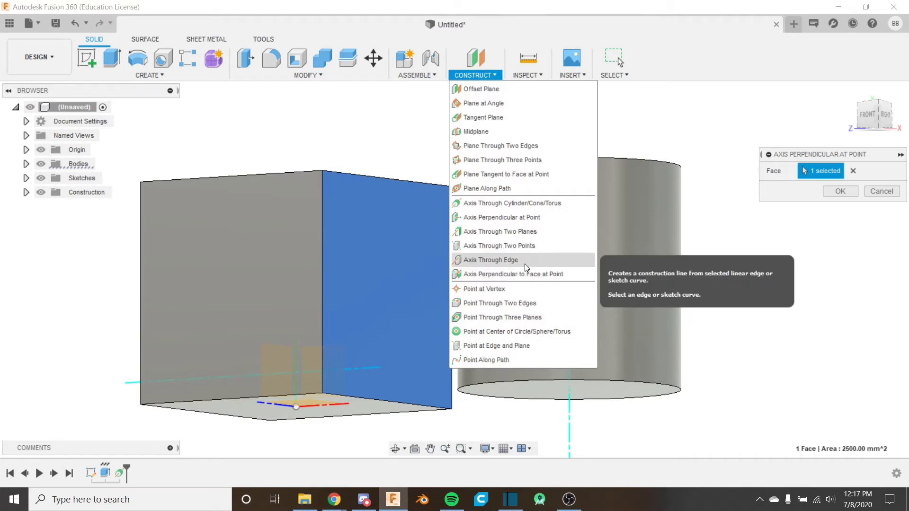
mouse_move(514, 262)
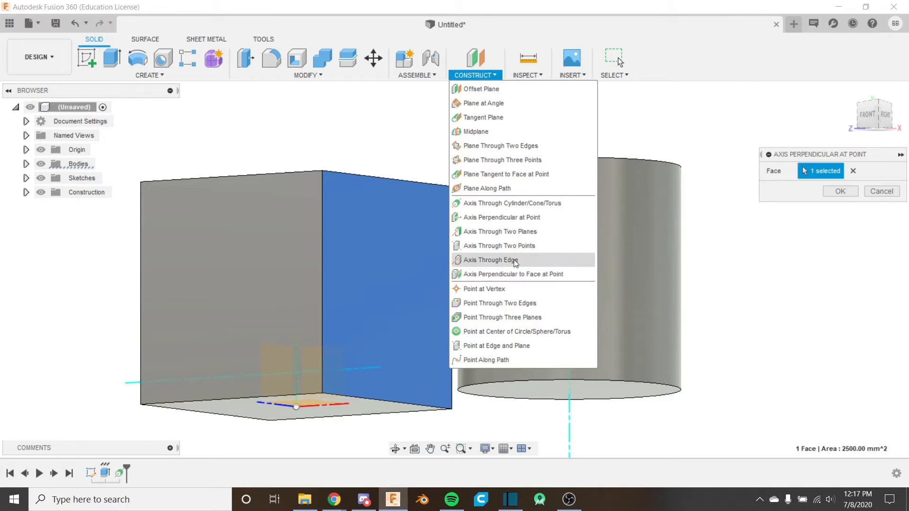
mouse_move(852, 197)
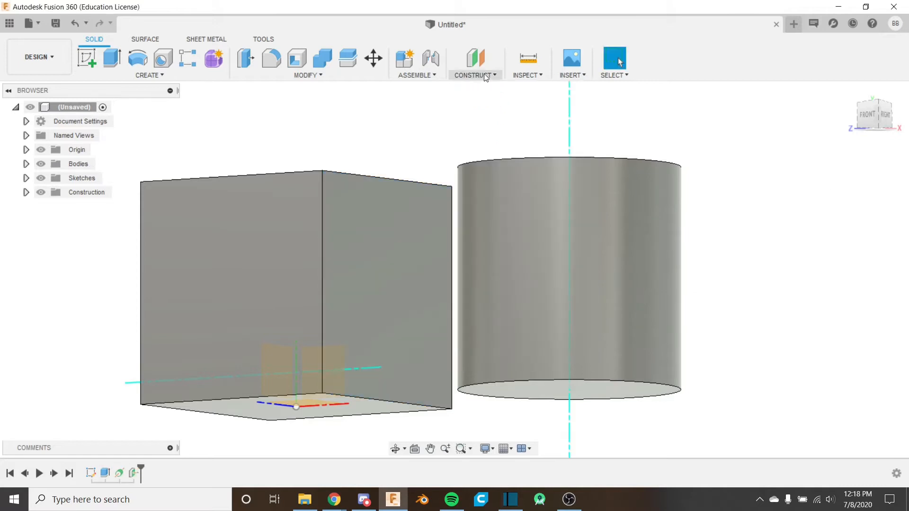
click(474, 75)
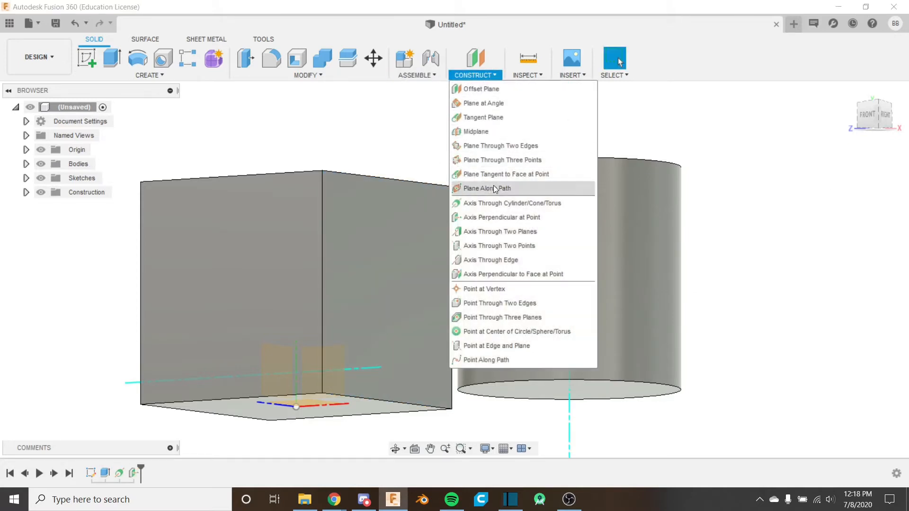
Create an Axis Through Two Planes using the cube's top and right faces.
click(499, 231)
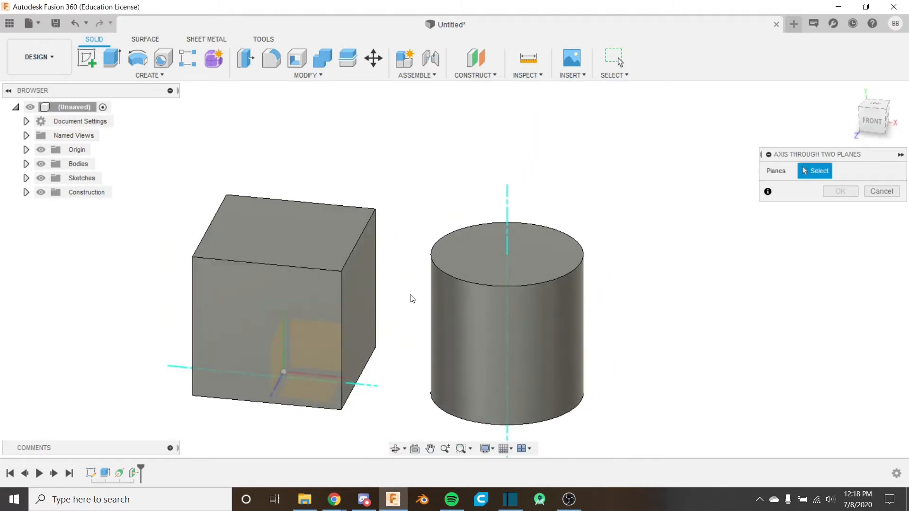
mouse_move(363, 292)
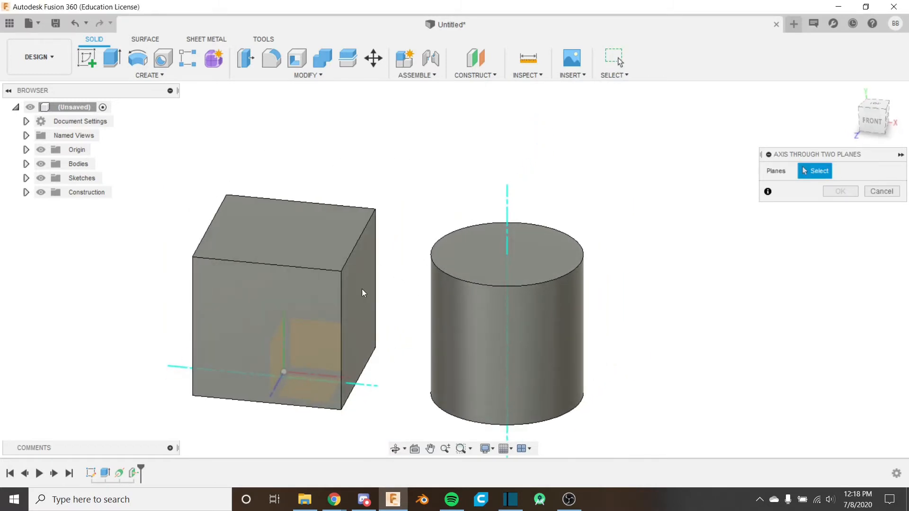
click(284, 220)
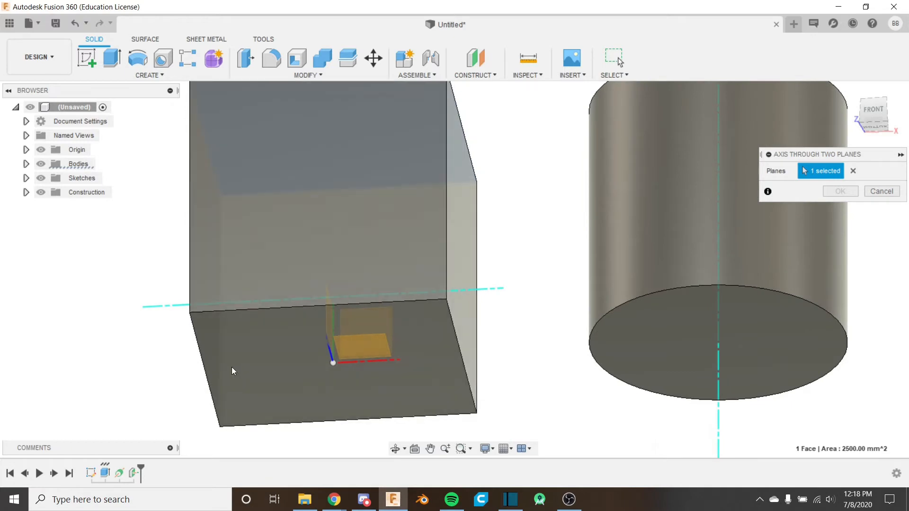
mouse_move(241, 357)
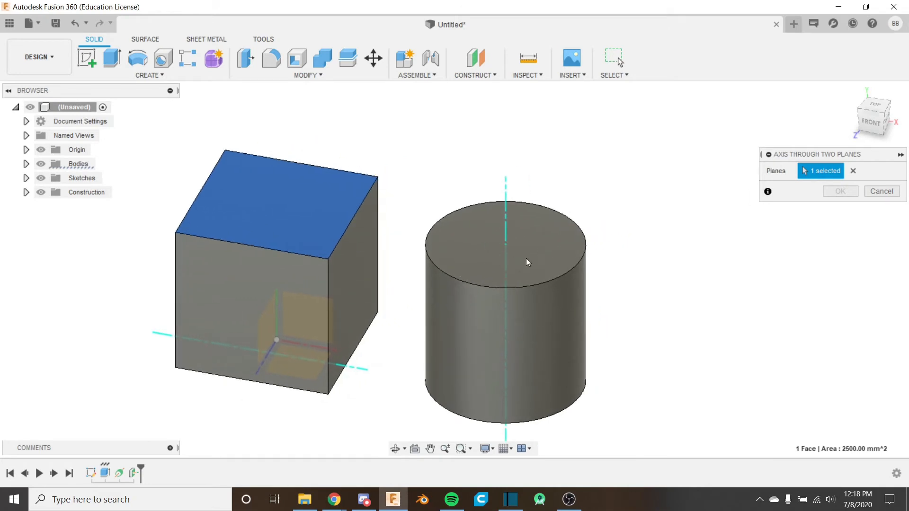
mouse_move(441, 260)
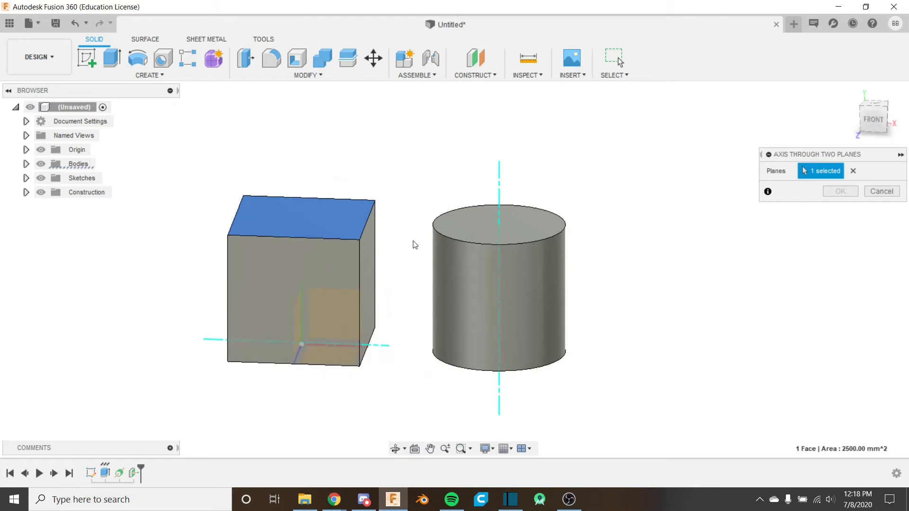
mouse_move(573, 203)
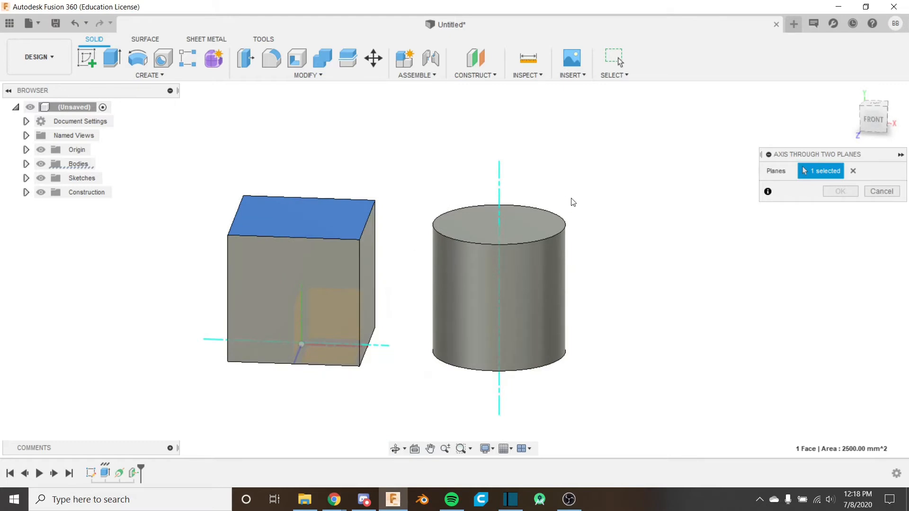
mouse_move(461, 246)
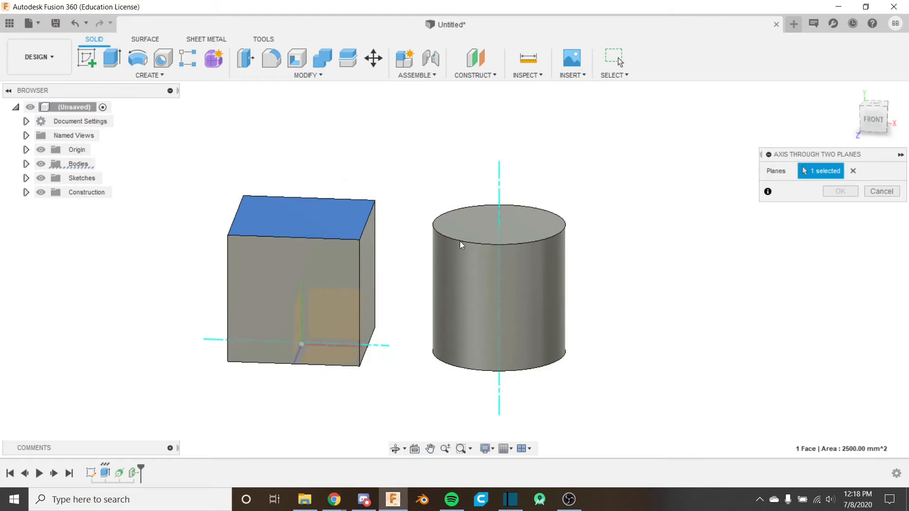
mouse_move(465, 247)
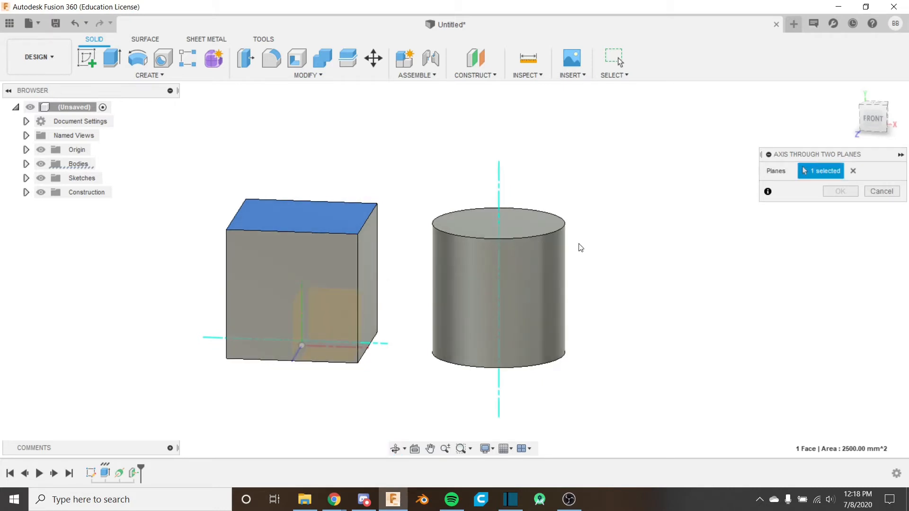
mouse_move(573, 244)
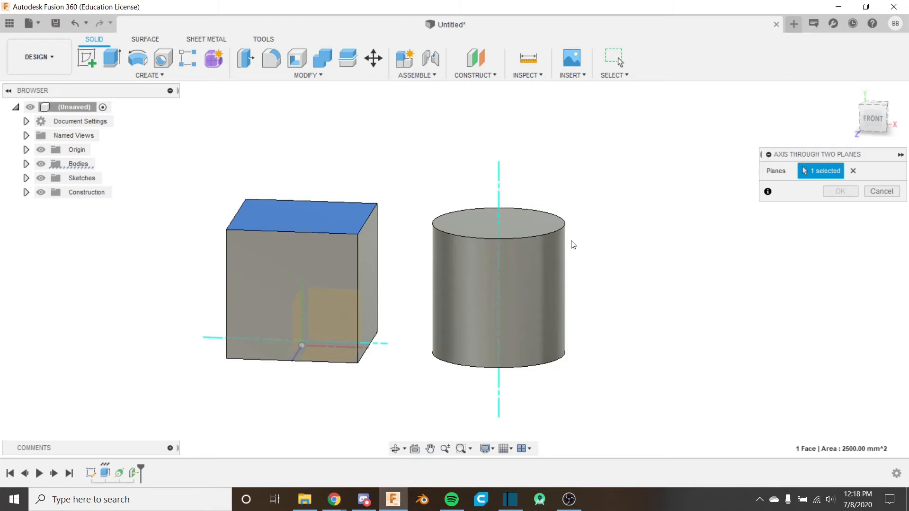
mouse_move(513, 196)
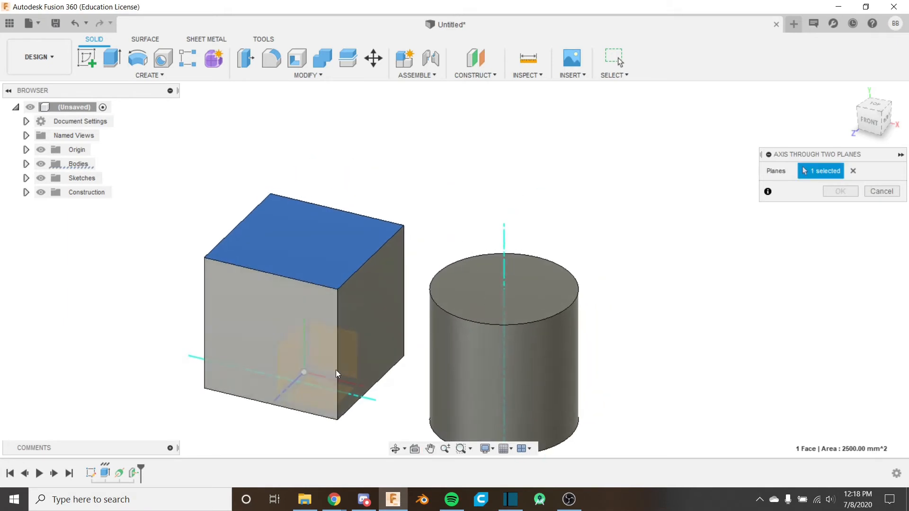
mouse_move(377, 319)
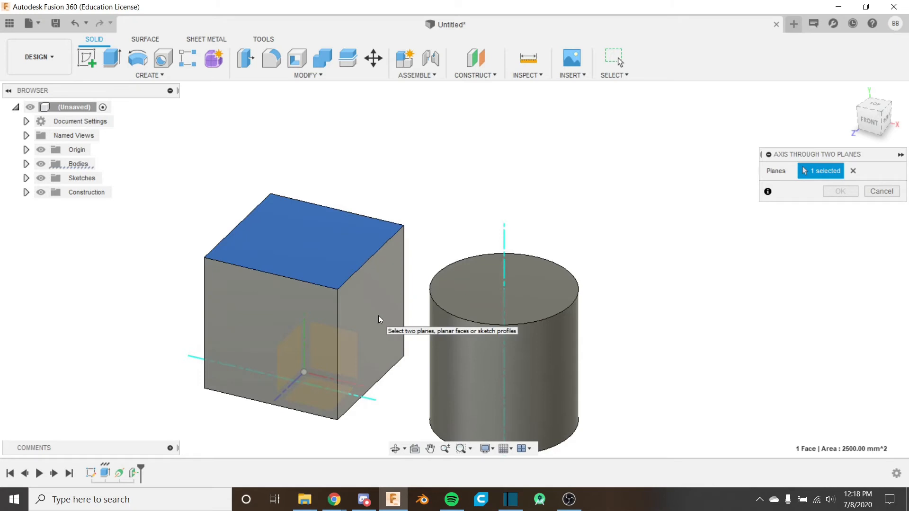
mouse_move(360, 360)
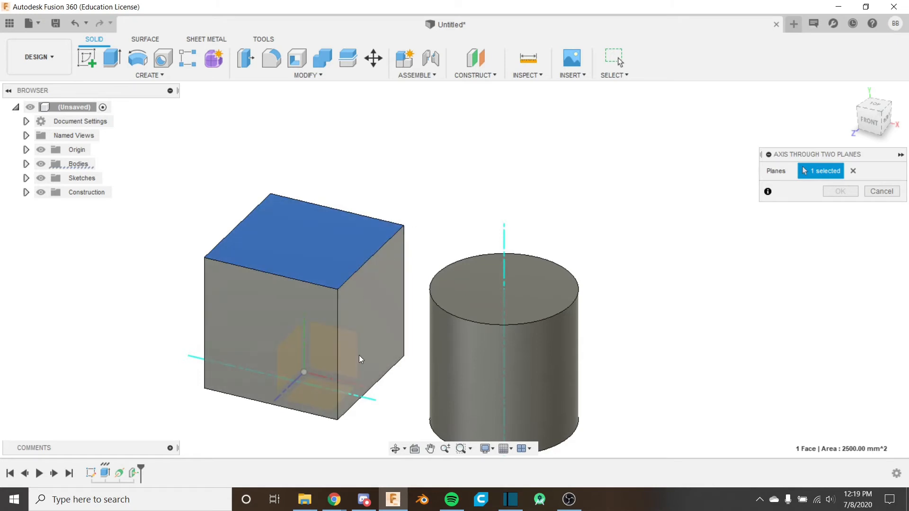
click(496, 241)
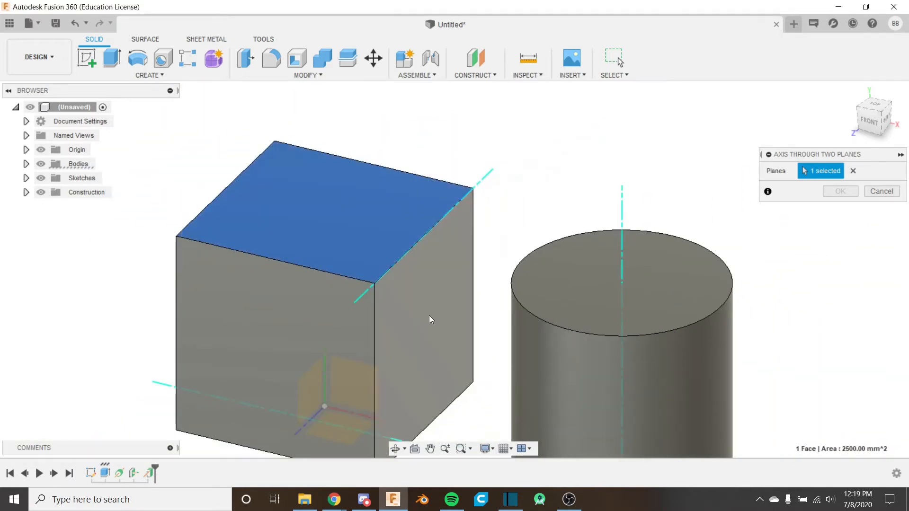
click(420, 319)
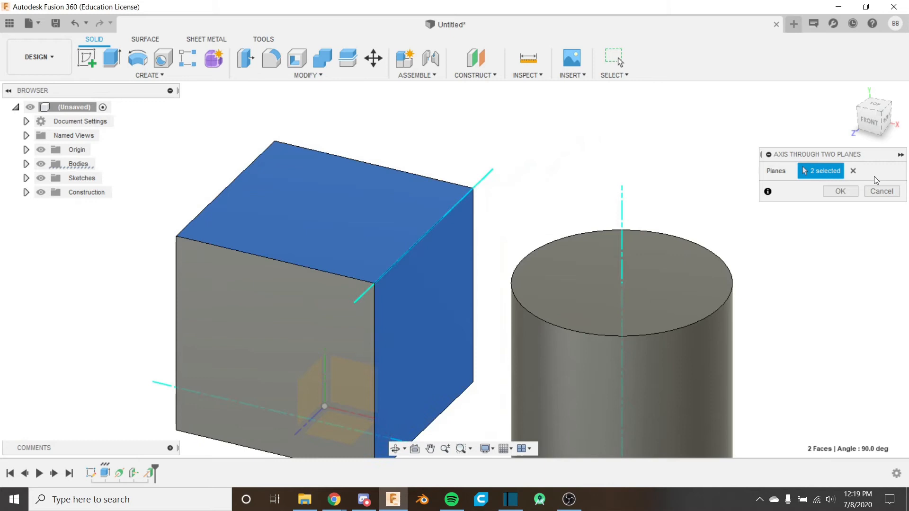
click(839, 191)
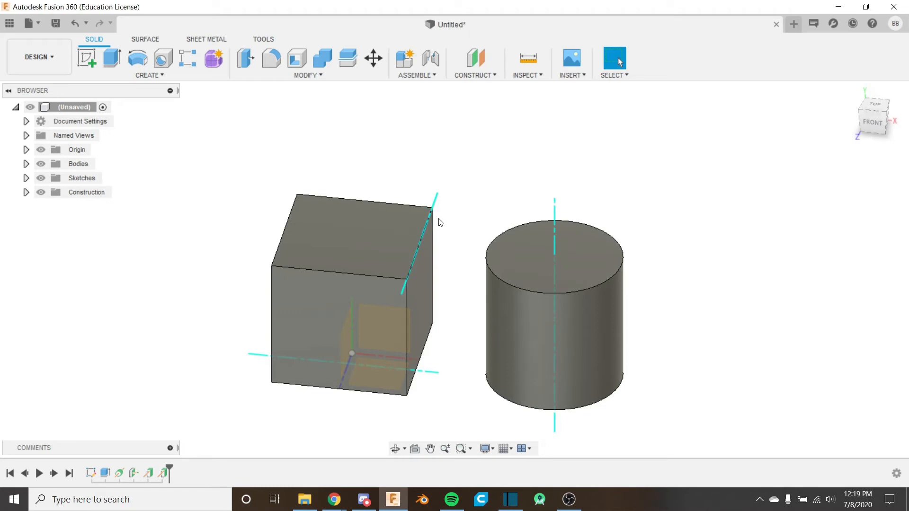
click(474, 63)
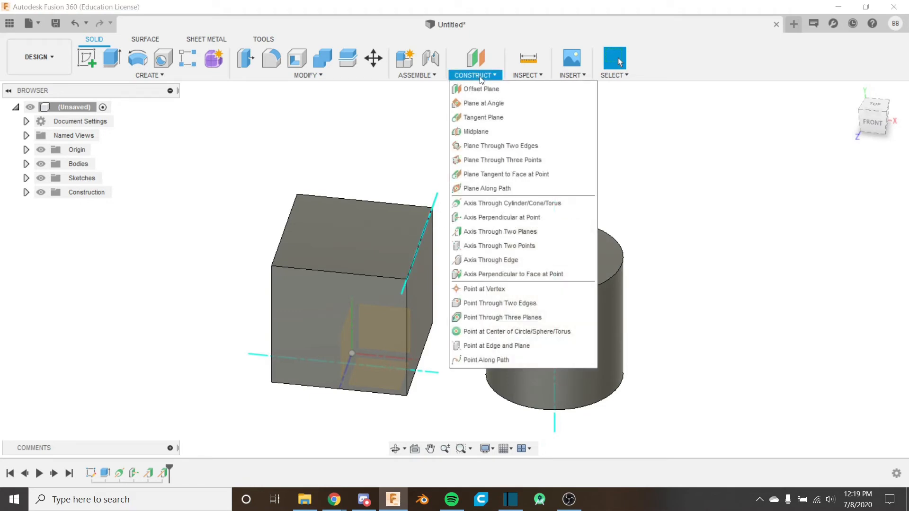
mouse_move(497, 245)
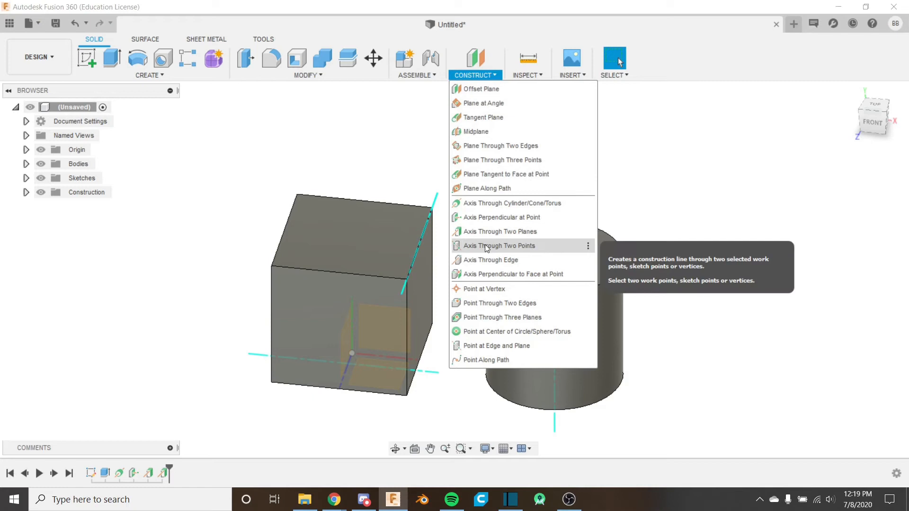
Create an Axis Through Two Points between the cube's top left and opposite bottom corner.
click(497, 246)
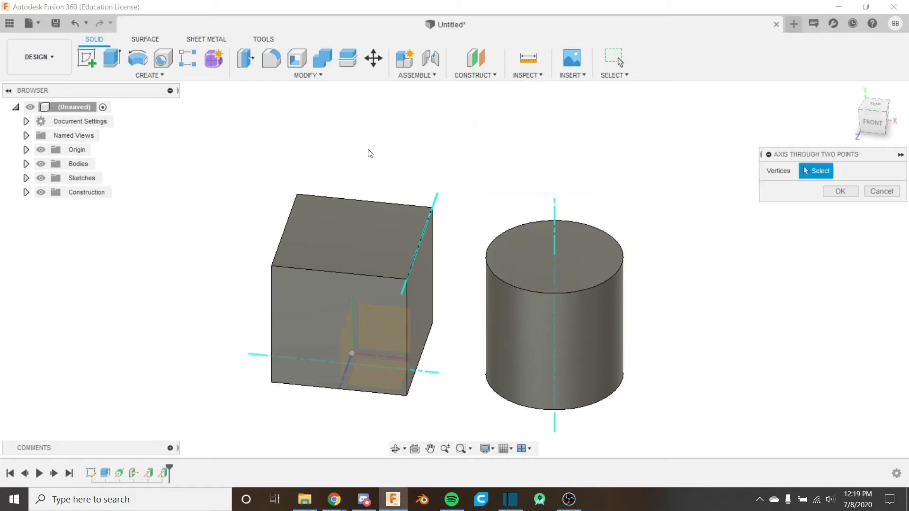
mouse_move(542, 158)
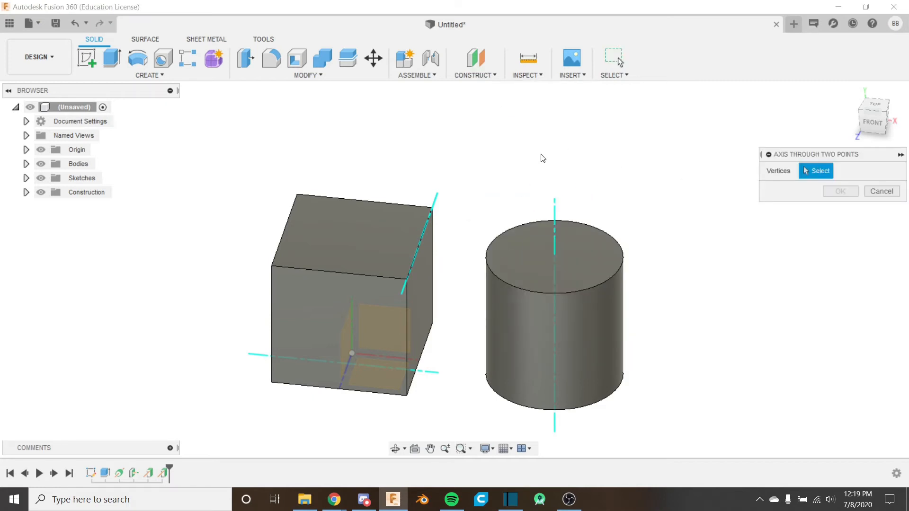
mouse_move(400, 177)
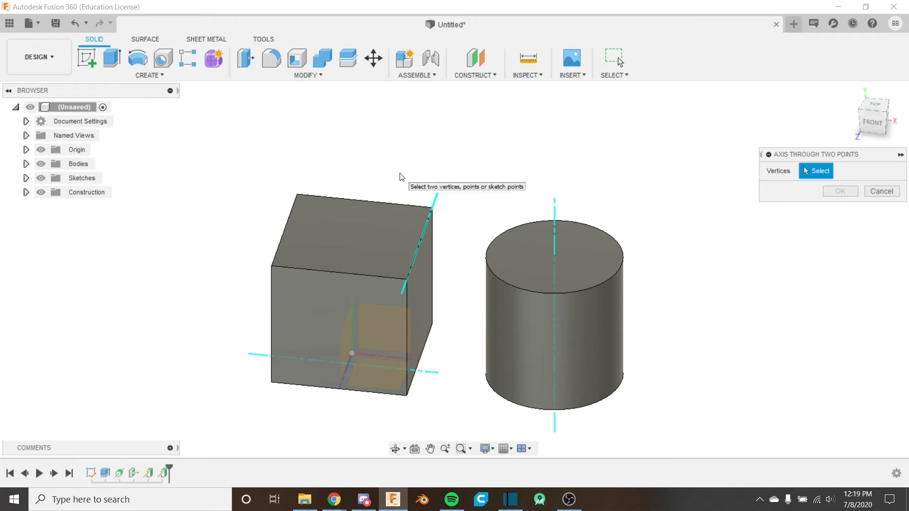
mouse_move(345, 180)
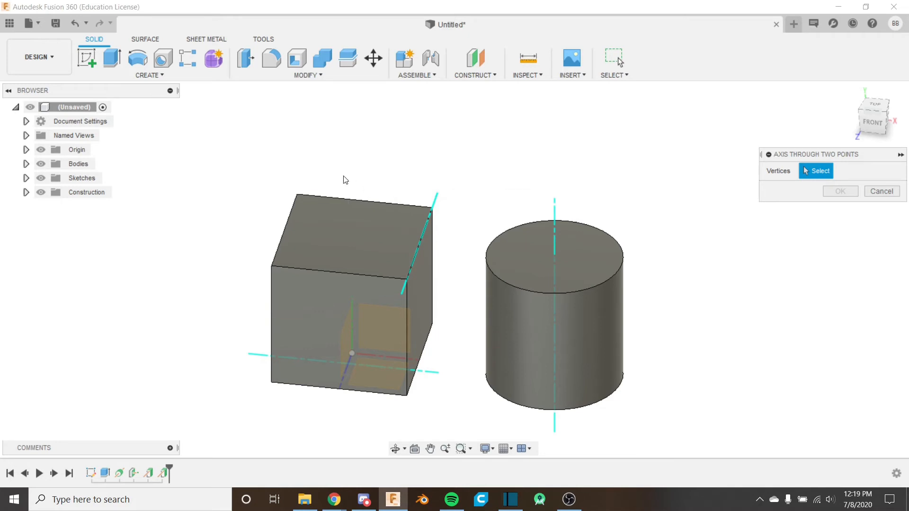
click(296, 194)
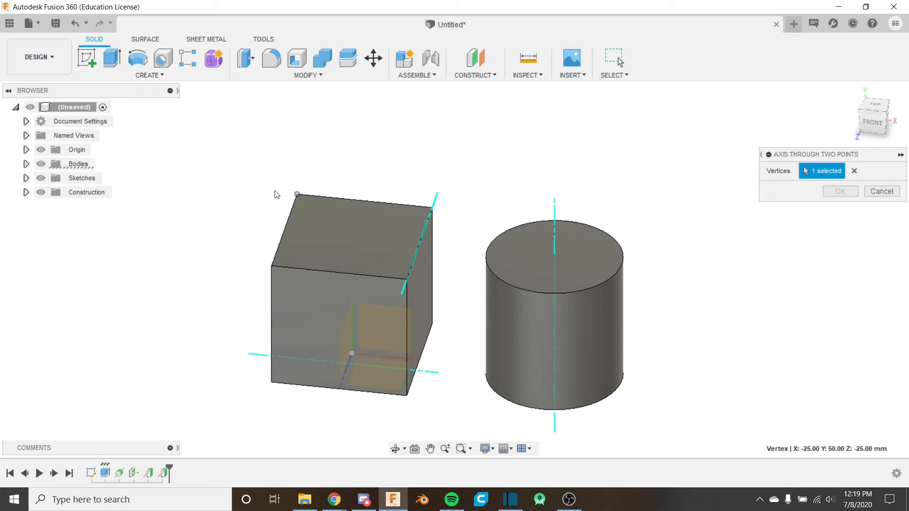
click(410, 398)
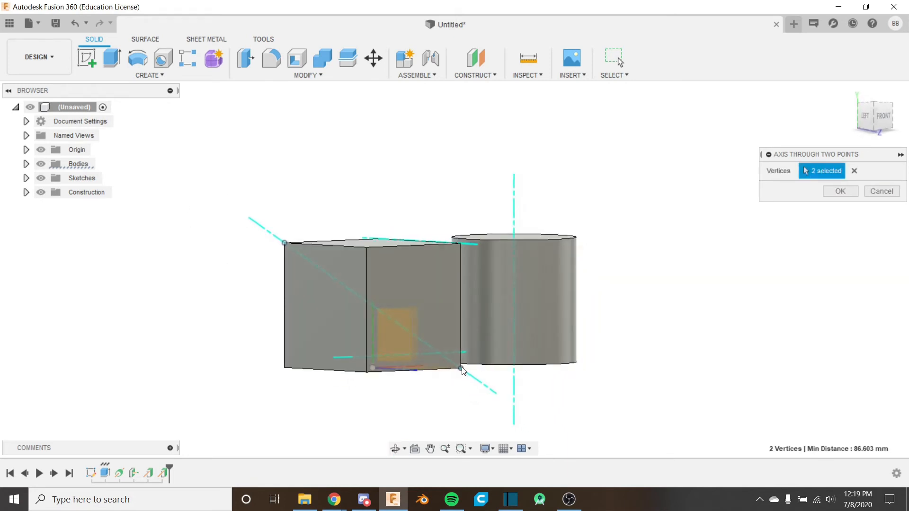
mouse_move(344, 278)
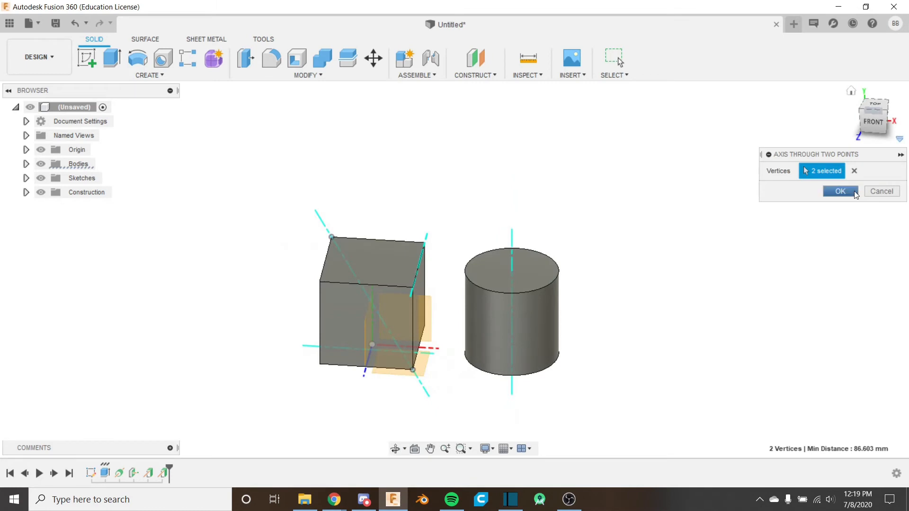
click(840, 192)
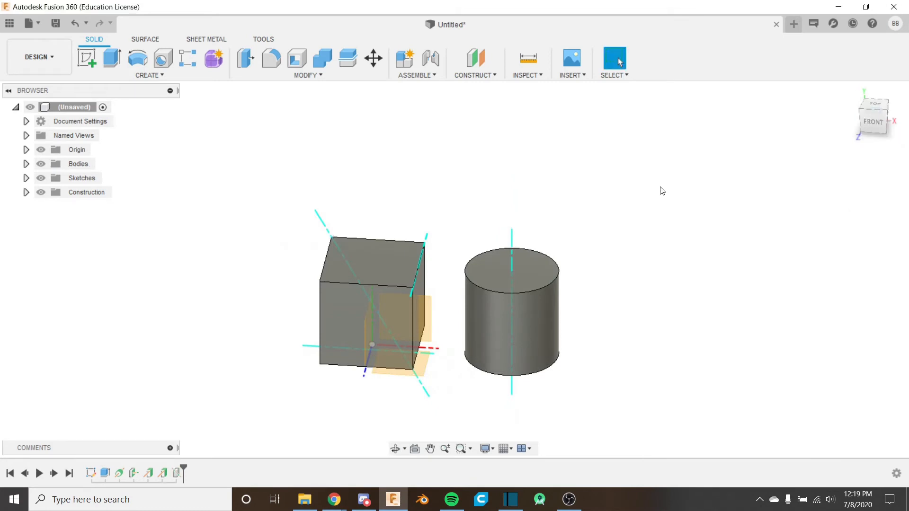
Create an Axis Through Edge along the cube's top front edge.
click(475, 63)
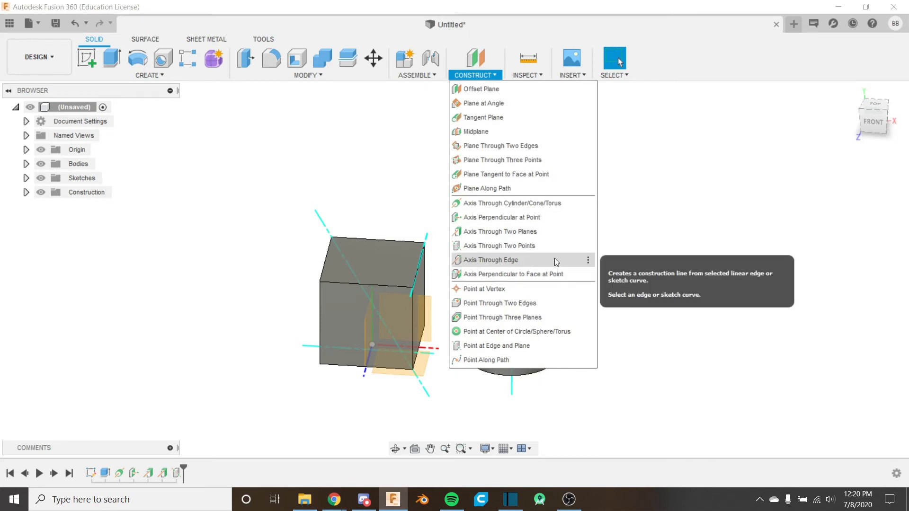
click(491, 260)
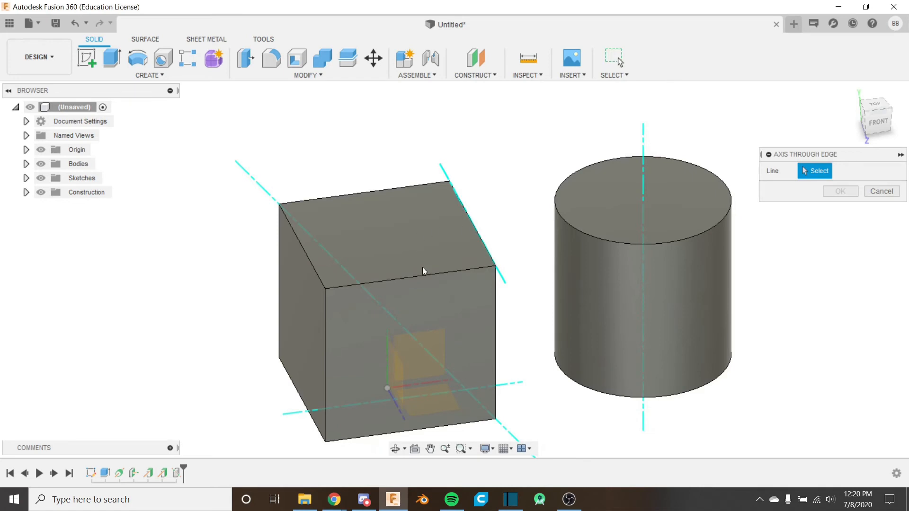
mouse_move(436, 277)
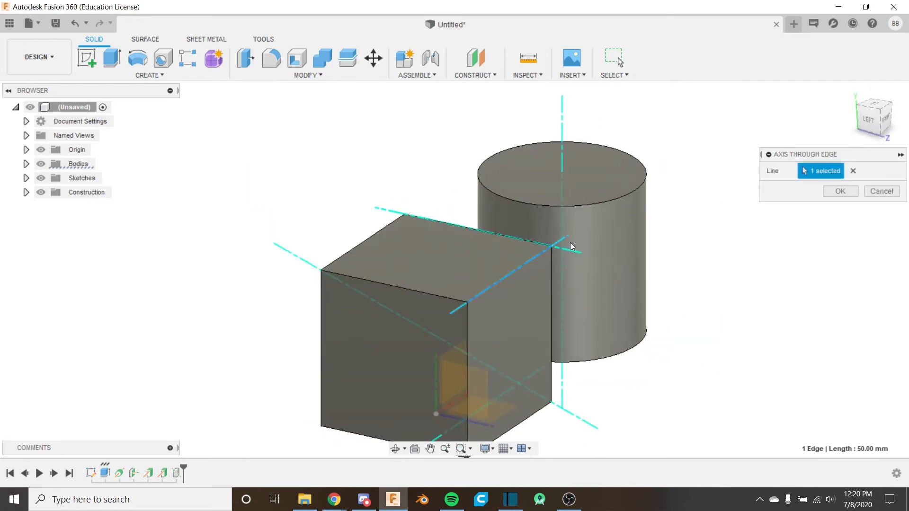
mouse_move(473, 287)
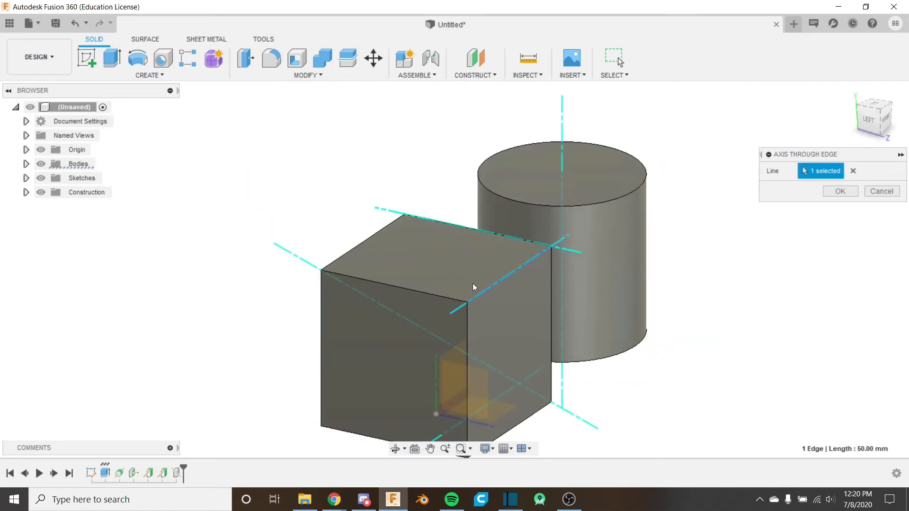
mouse_move(576, 240)
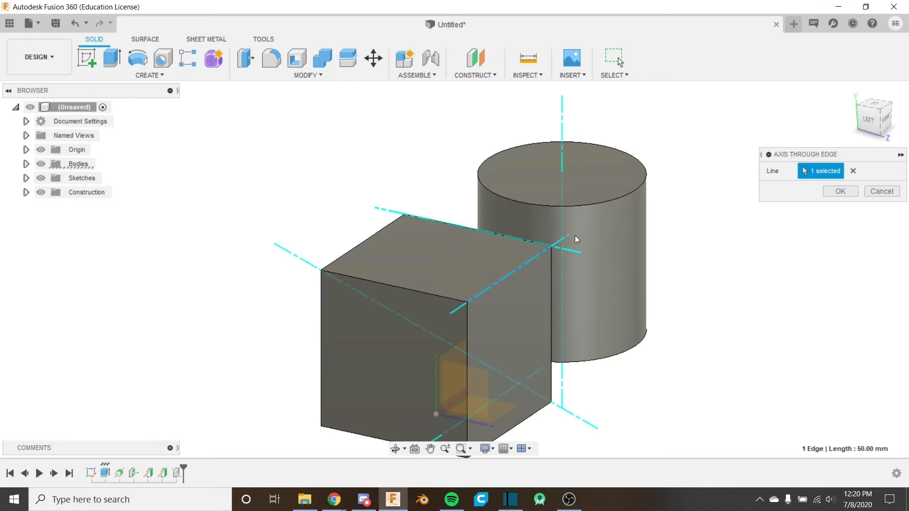
click(839, 191)
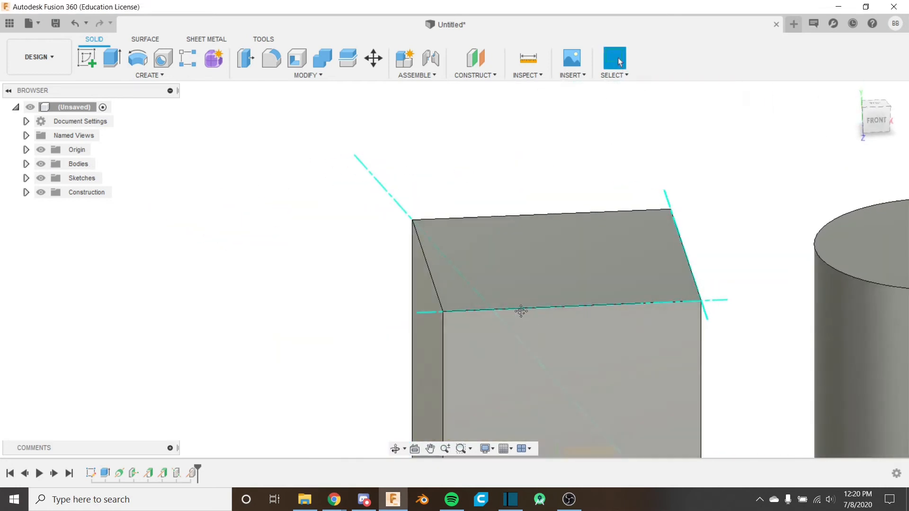
Start another Axis Through Two Planes on a cube face, then cancel without creating it.
click(475, 62)
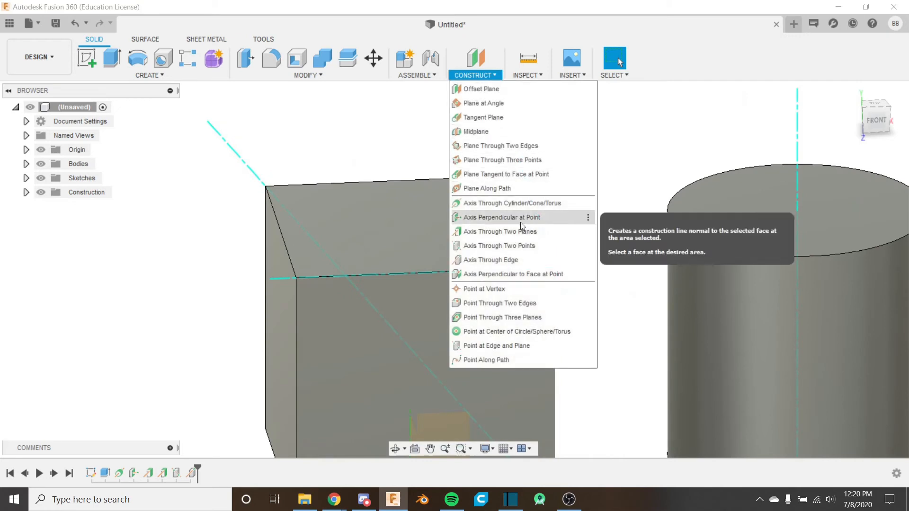
click(499, 231)
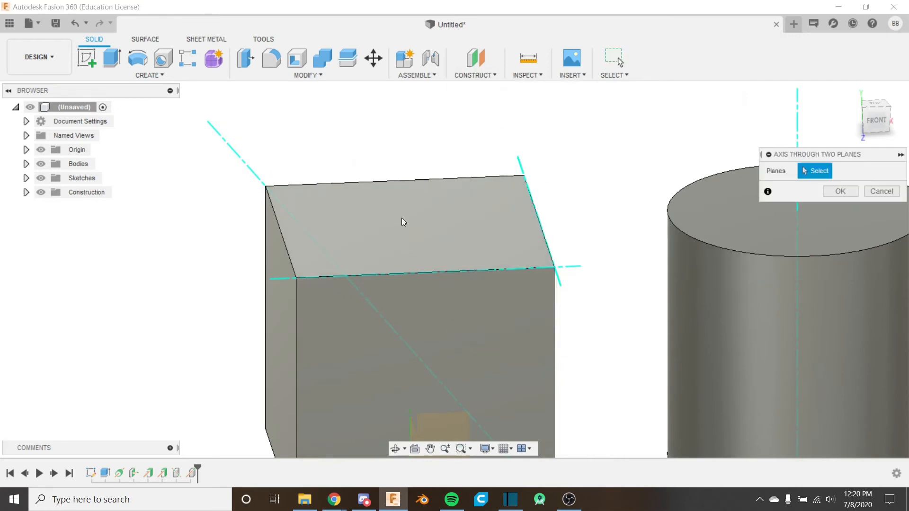
click(407, 220)
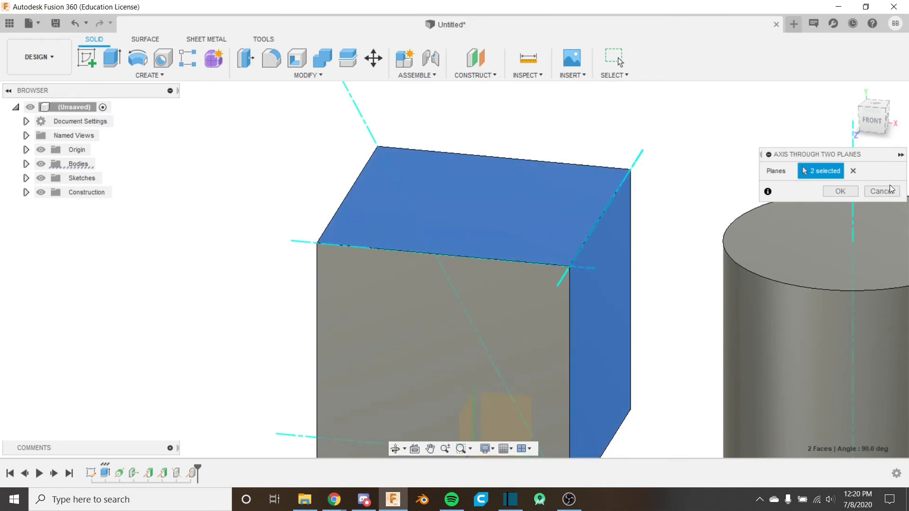
click(839, 192)
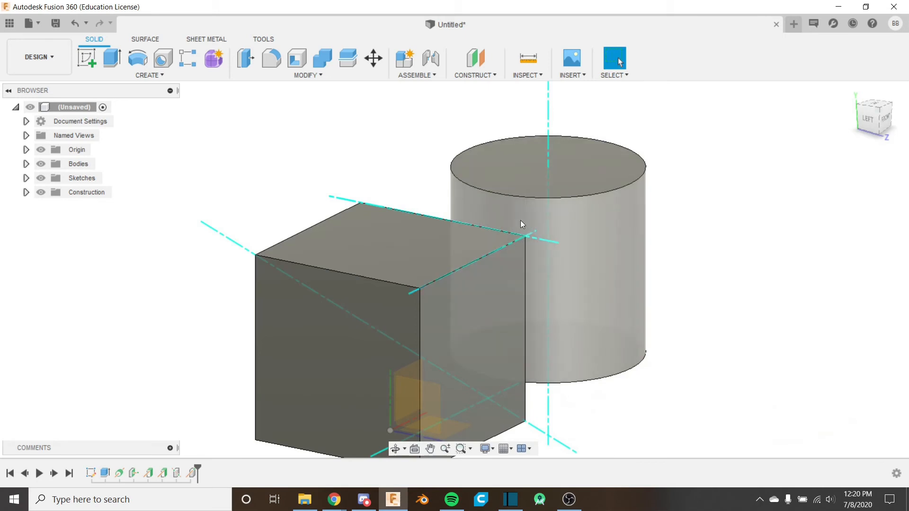
mouse_move(454, 88)
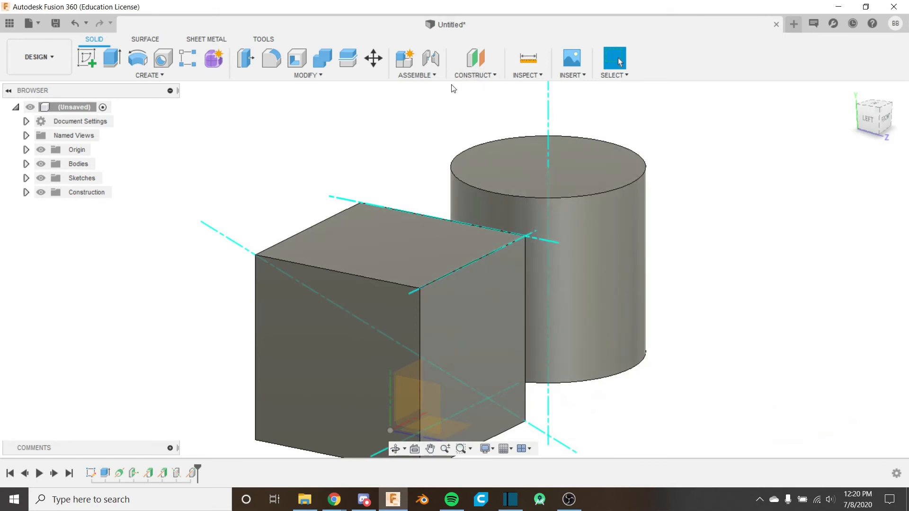
mouse_move(355, 146)
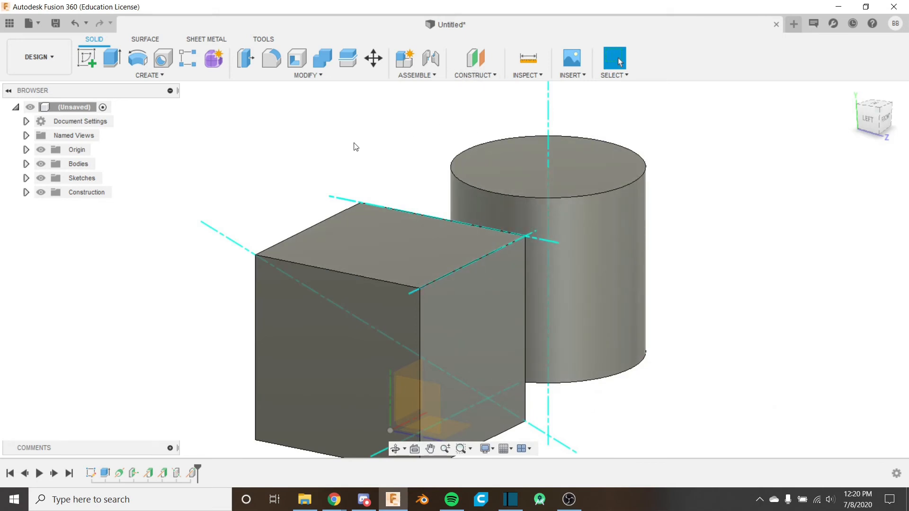
mouse_move(475, 76)
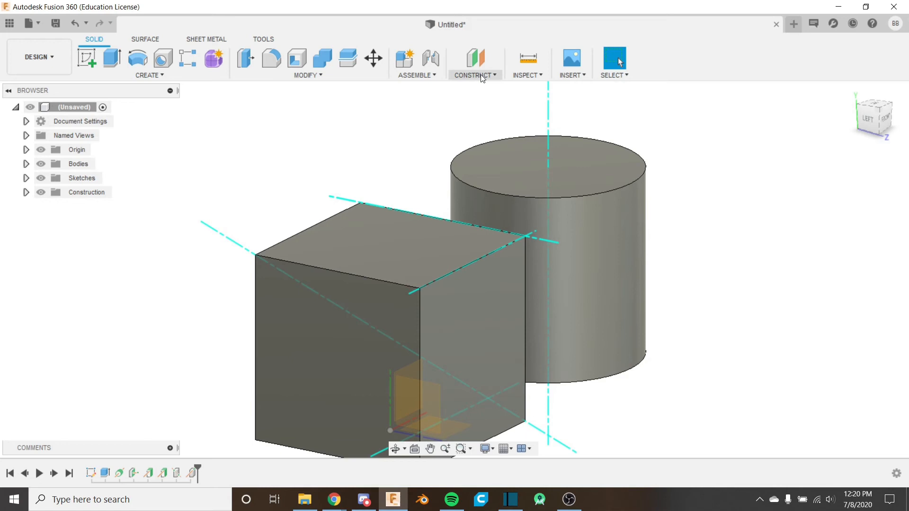
click(474, 69)
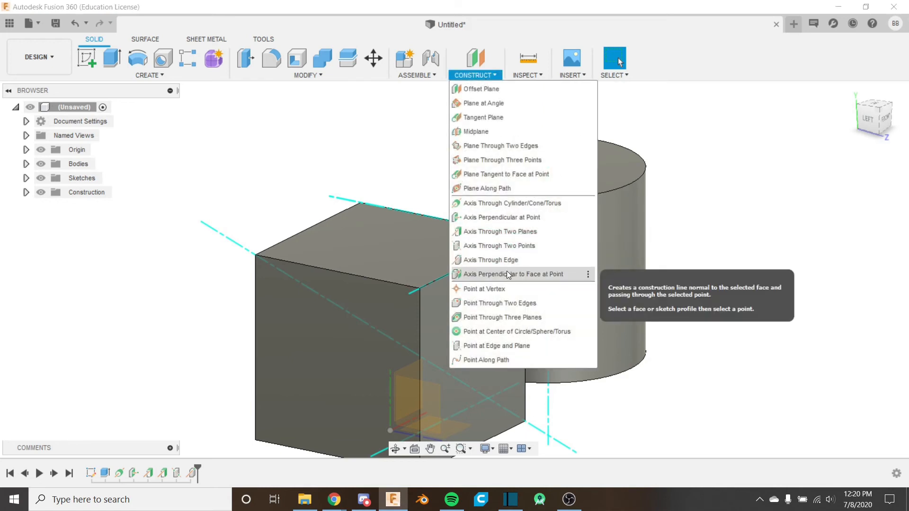
click(506, 274)
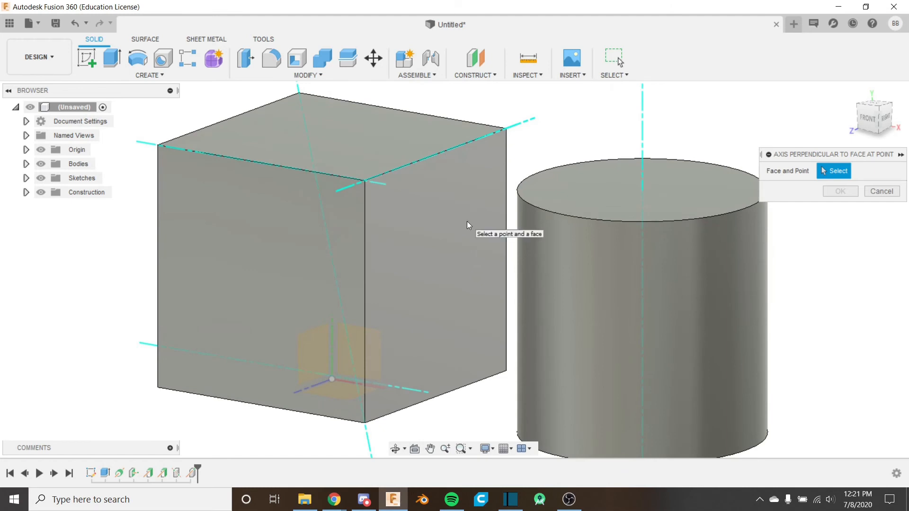
click(432, 272)
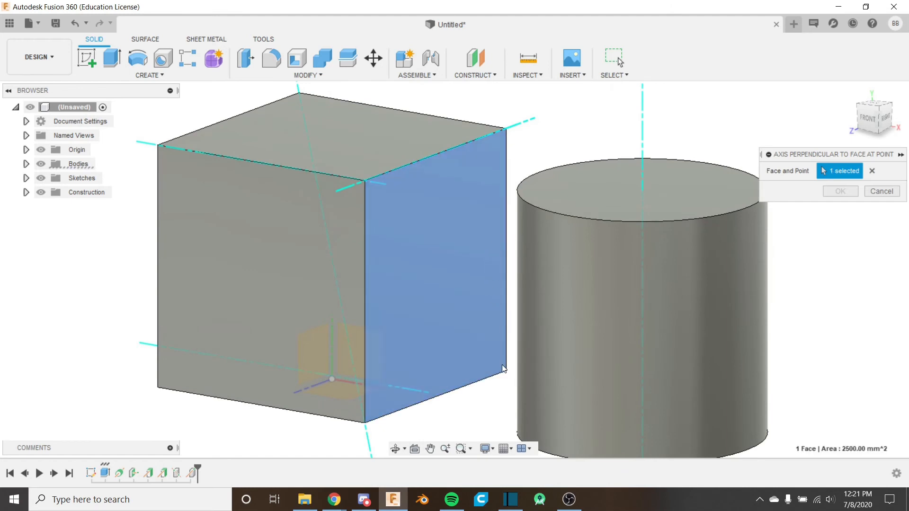
mouse_move(491, 249)
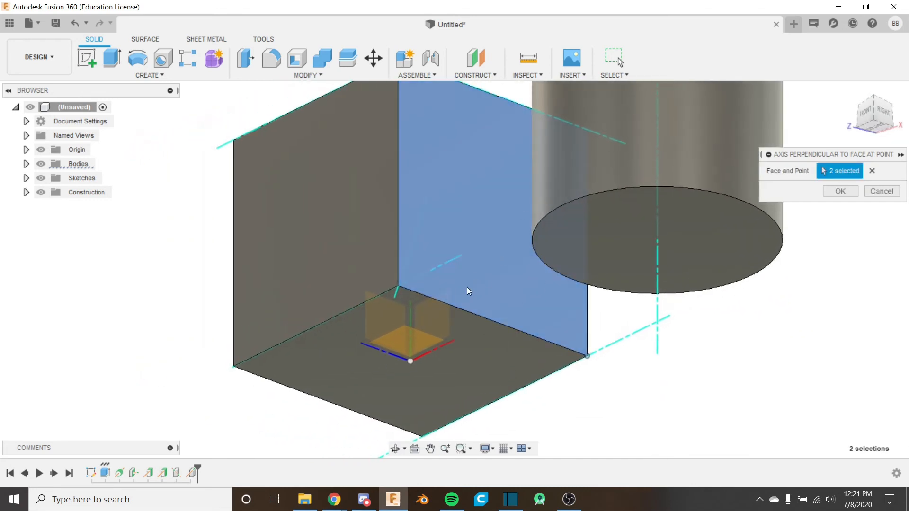
mouse_move(543, 247)
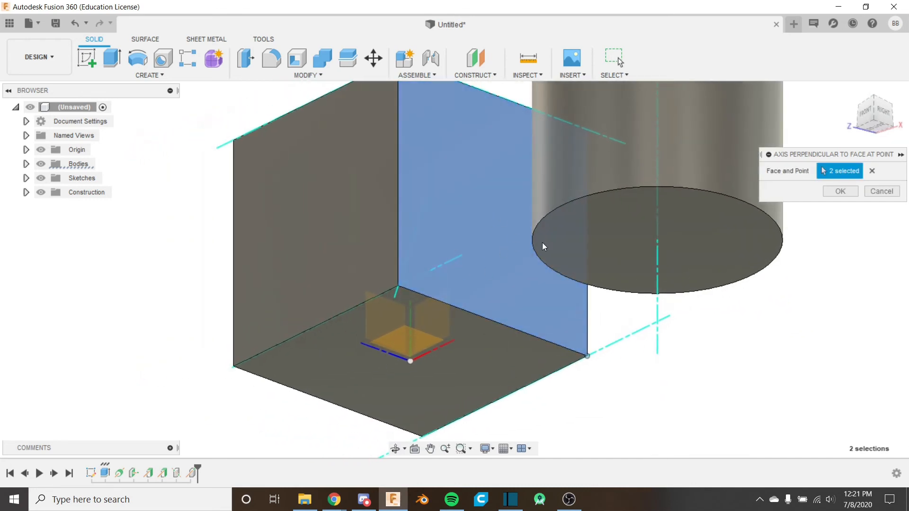
mouse_move(474, 307)
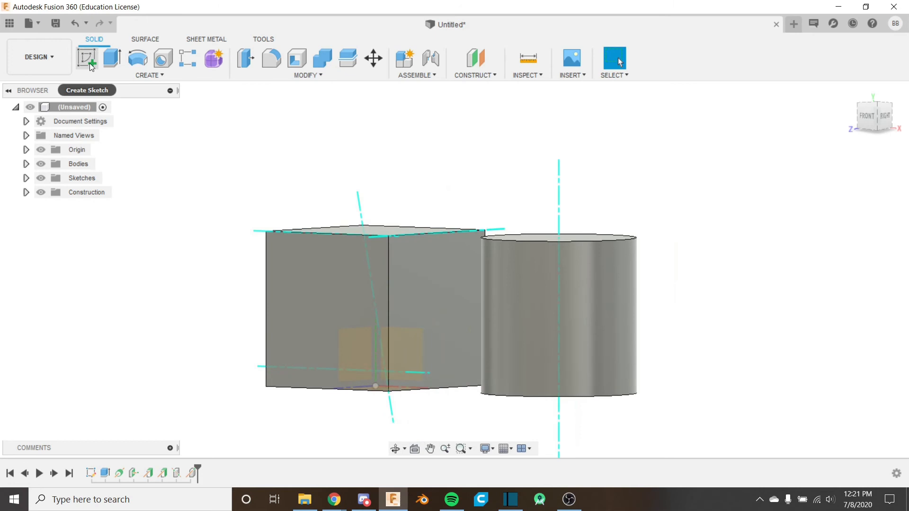
Sketch a centre point on the cube's right face with Body2 hidden, then finish the sketch.
click(86, 57)
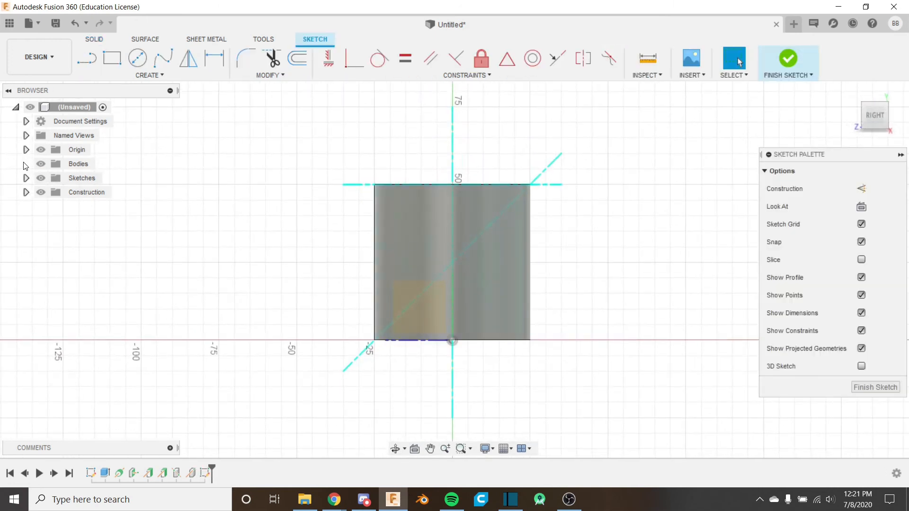
click(25, 164)
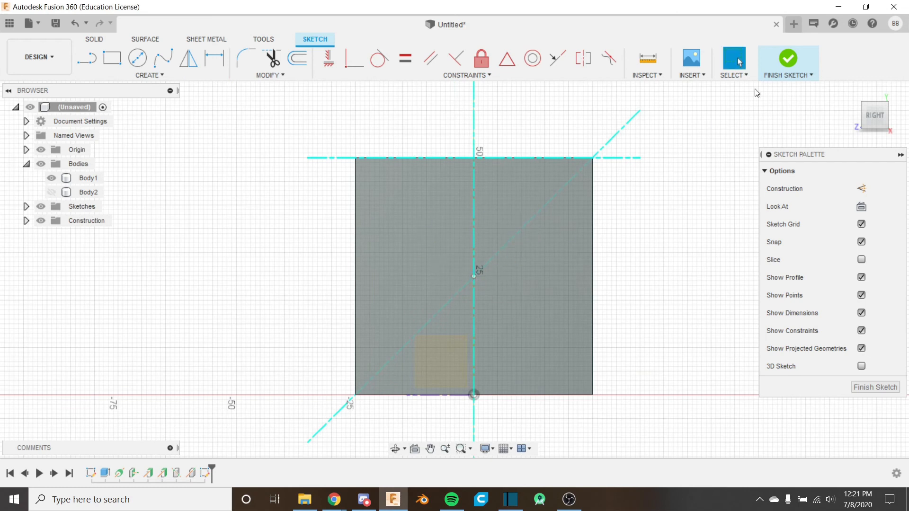
click(787, 58)
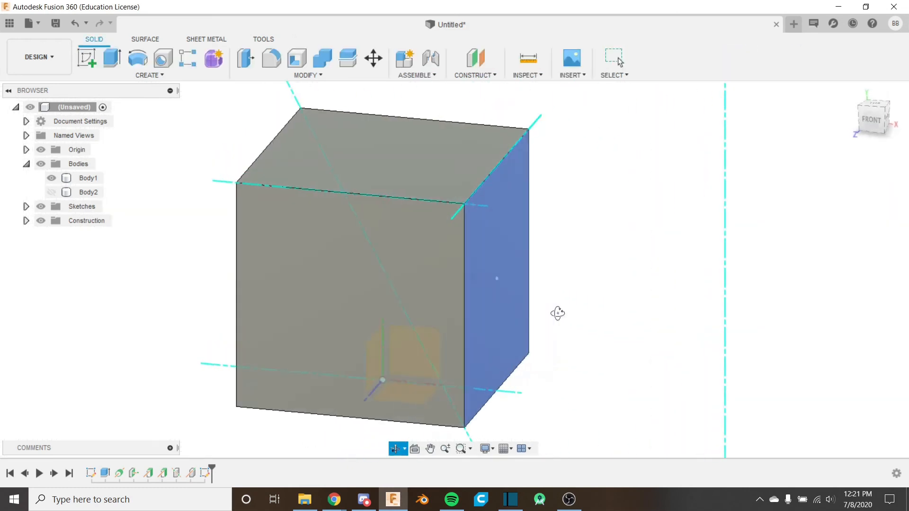
Create an Axis Perpendicular to Face at Point through the sketched centre of the right face.
click(474, 63)
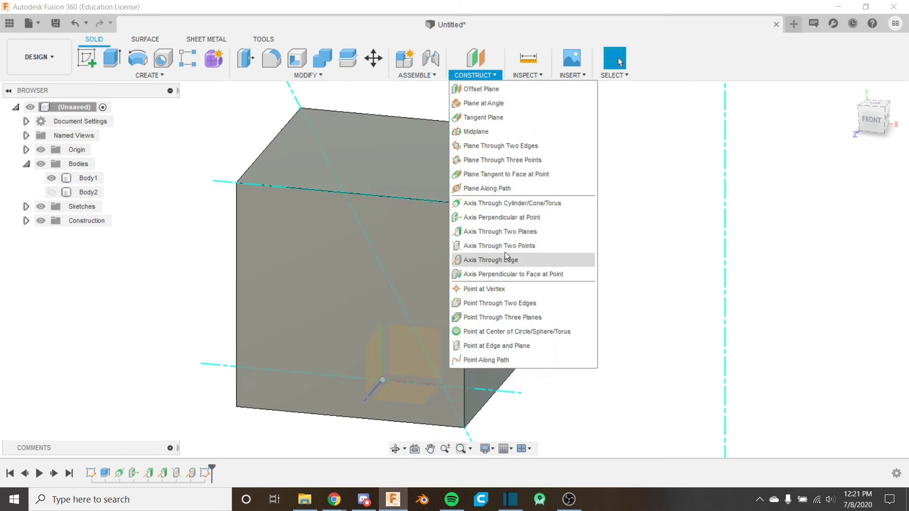
mouse_move(515, 274)
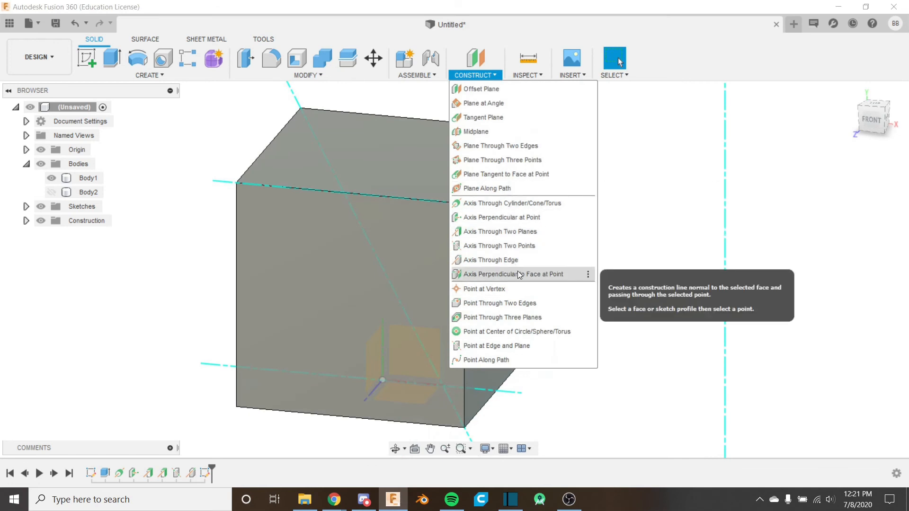
click(510, 274)
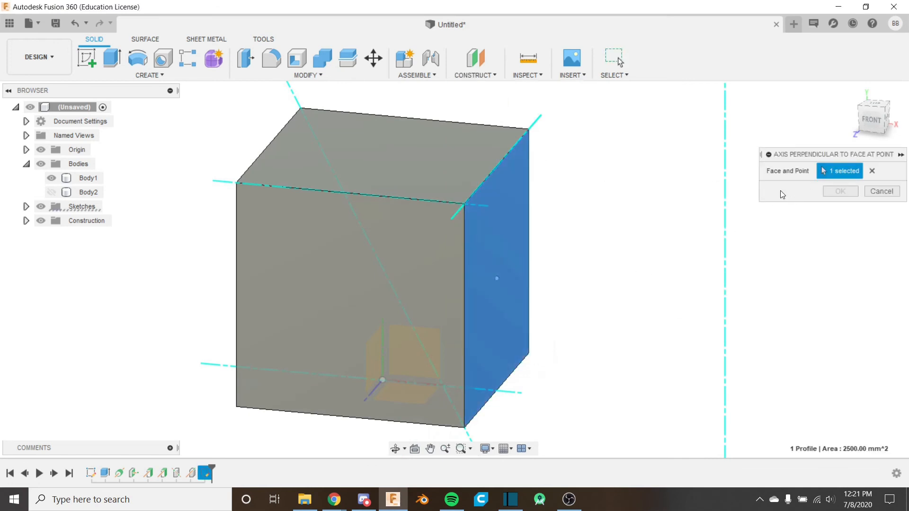
click(495, 278)
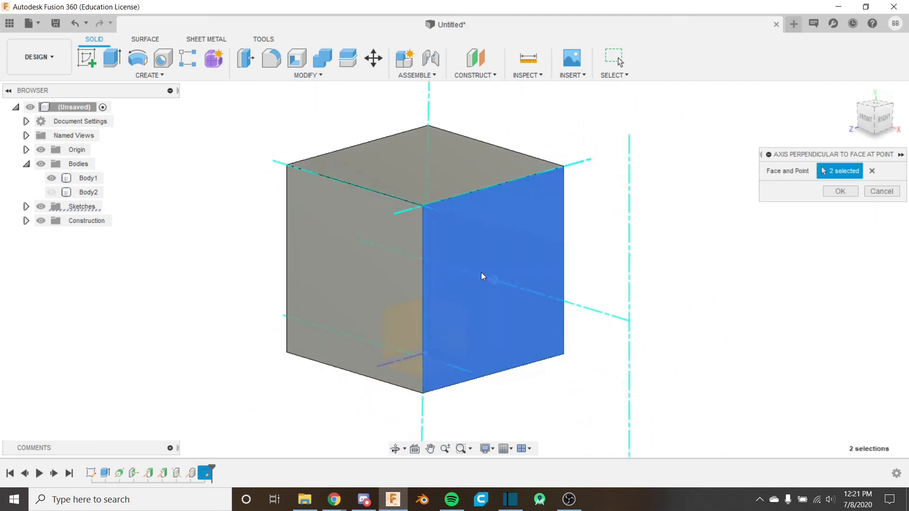
mouse_move(492, 290)
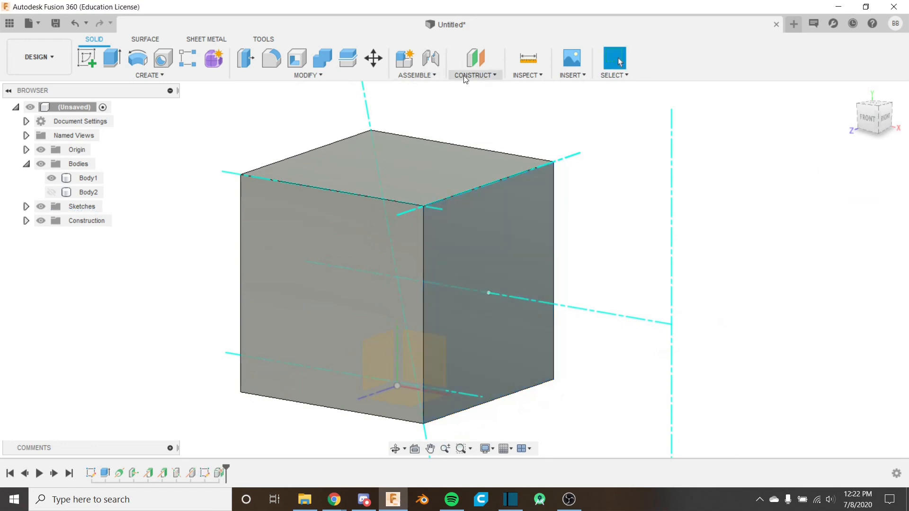
click(474, 76)
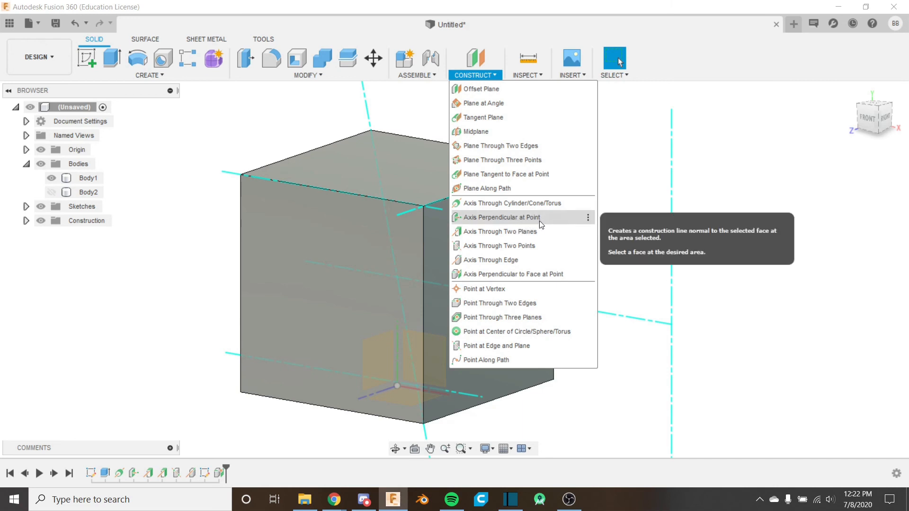
mouse_move(637, 208)
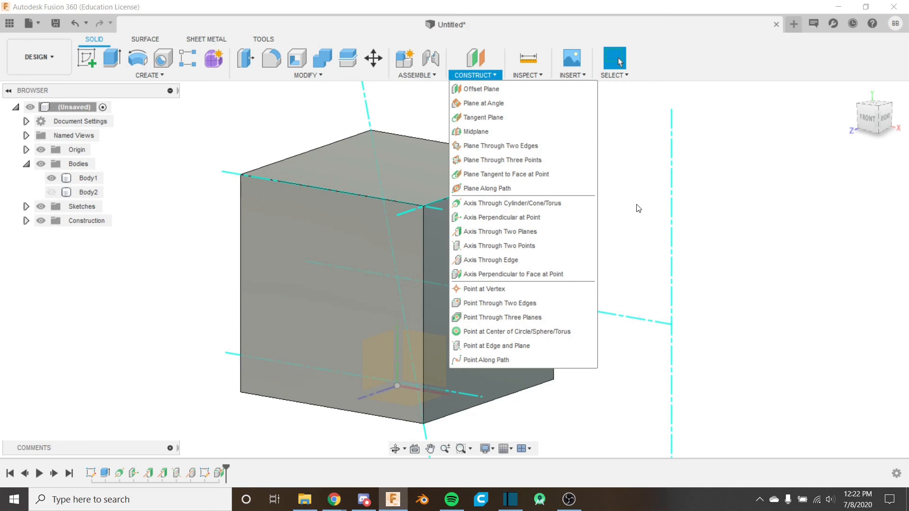
click(638, 208)
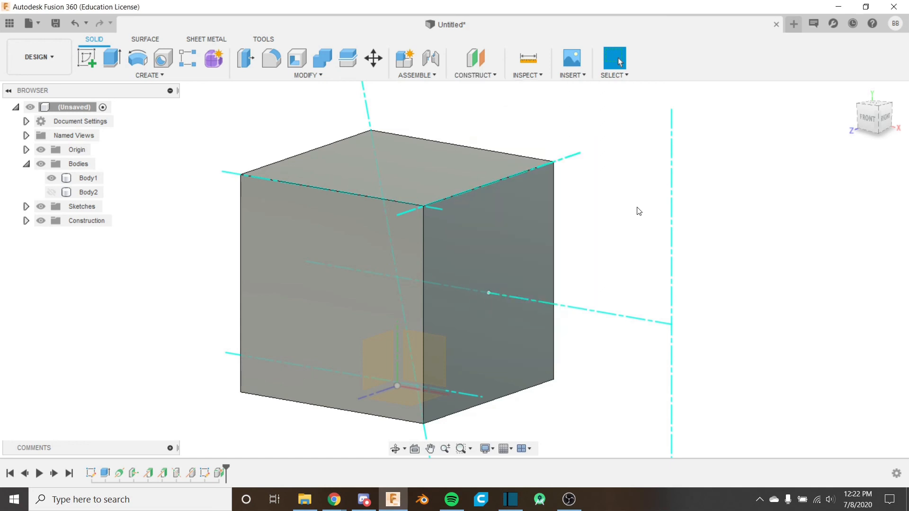
scroll(up, 3)
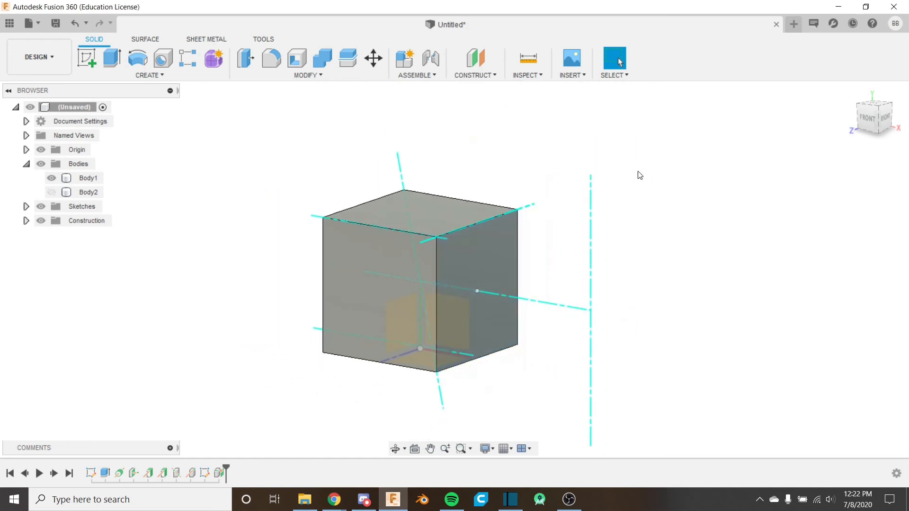
mouse_move(568, 259)
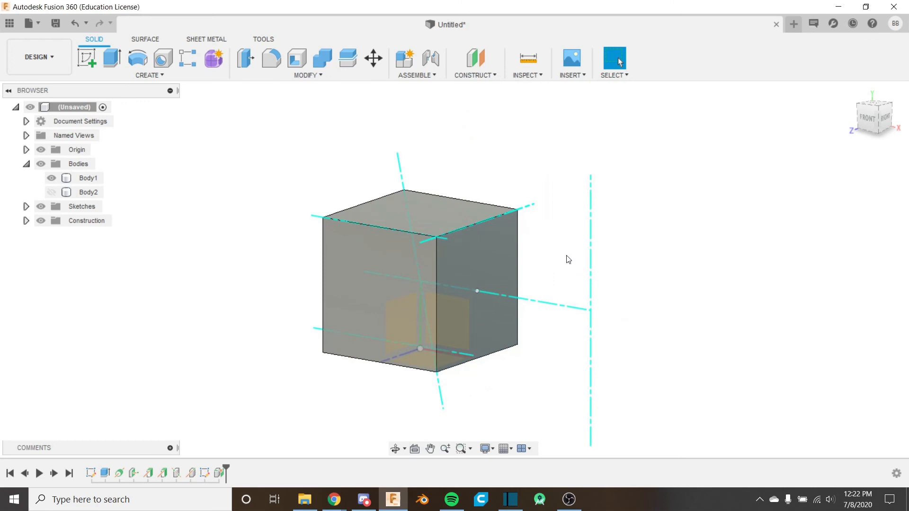
click(474, 63)
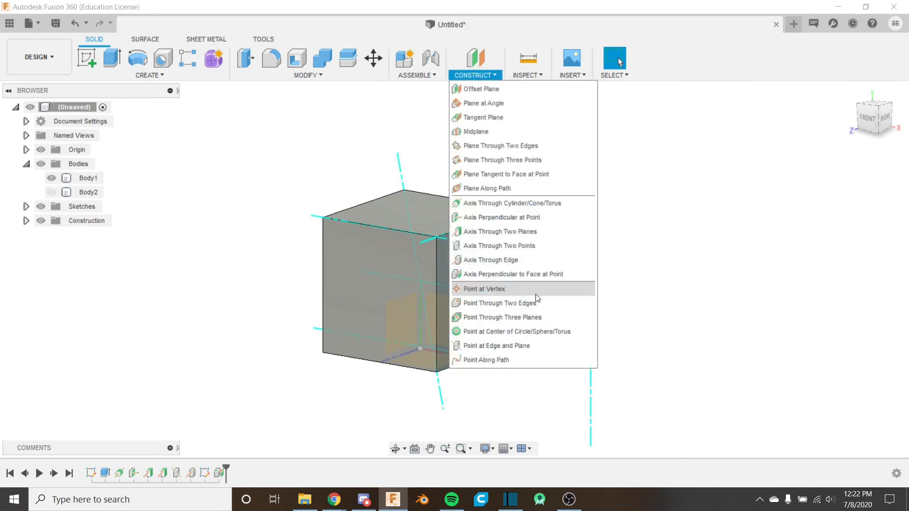
mouse_move(551, 378)
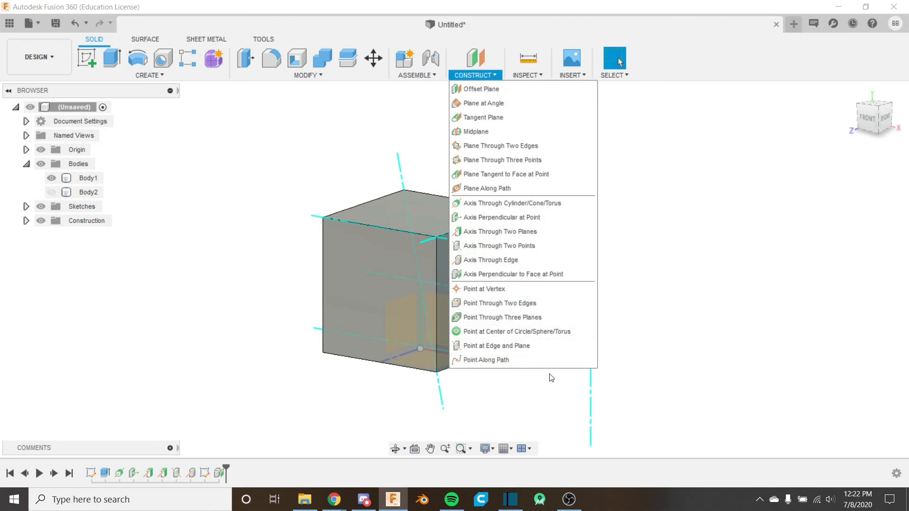
mouse_move(560, 317)
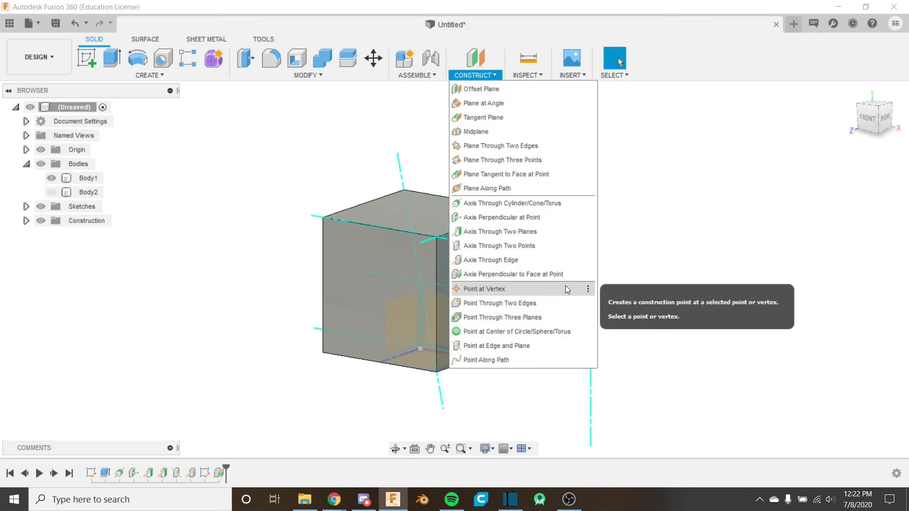
mouse_move(499, 318)
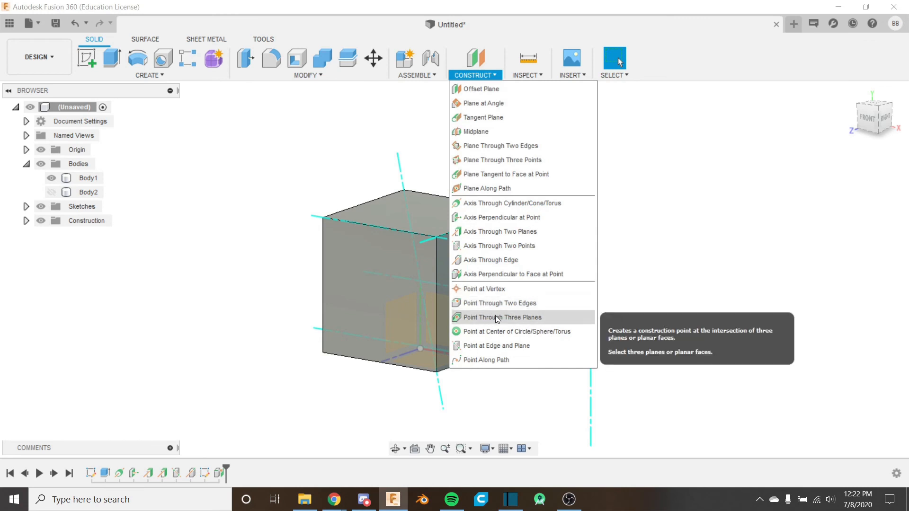
mouse_move(496, 89)
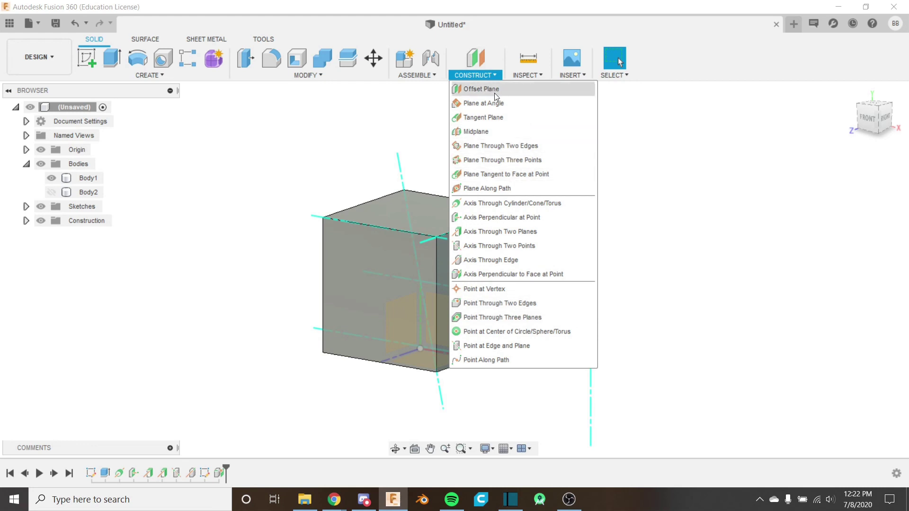
mouse_move(499, 146)
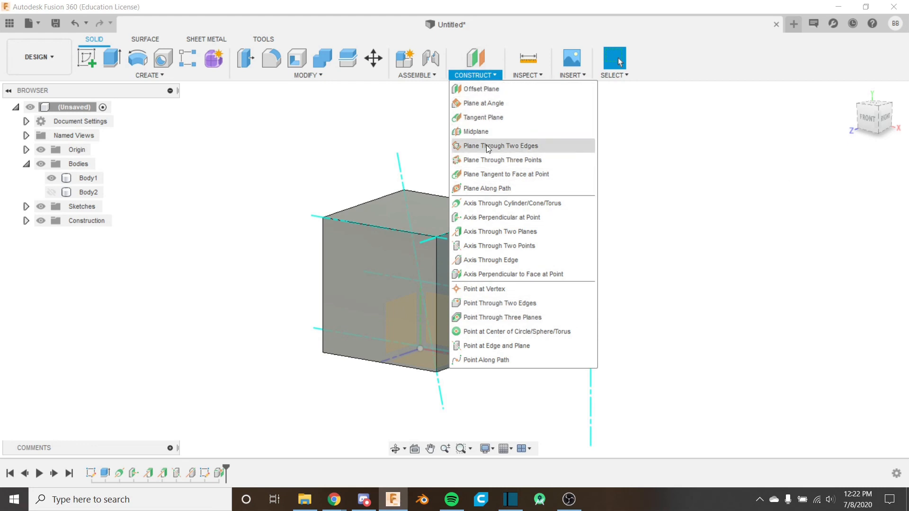
click(519, 184)
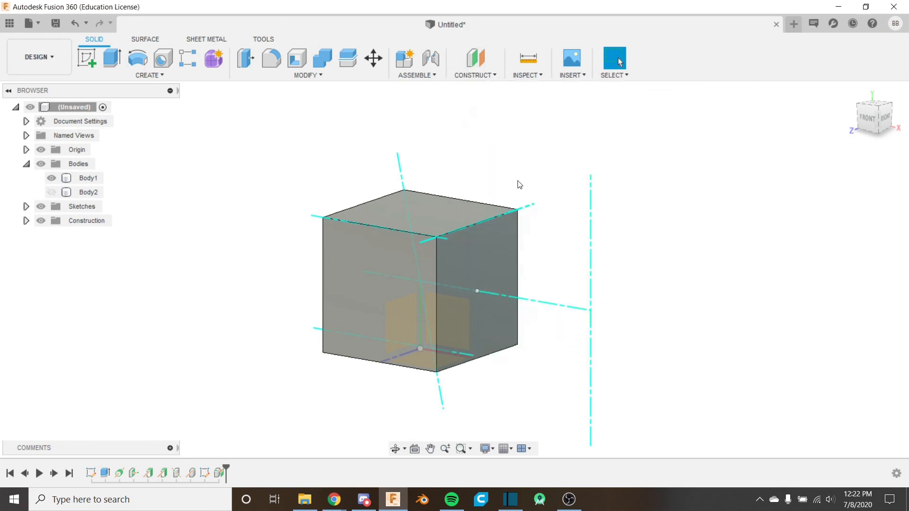